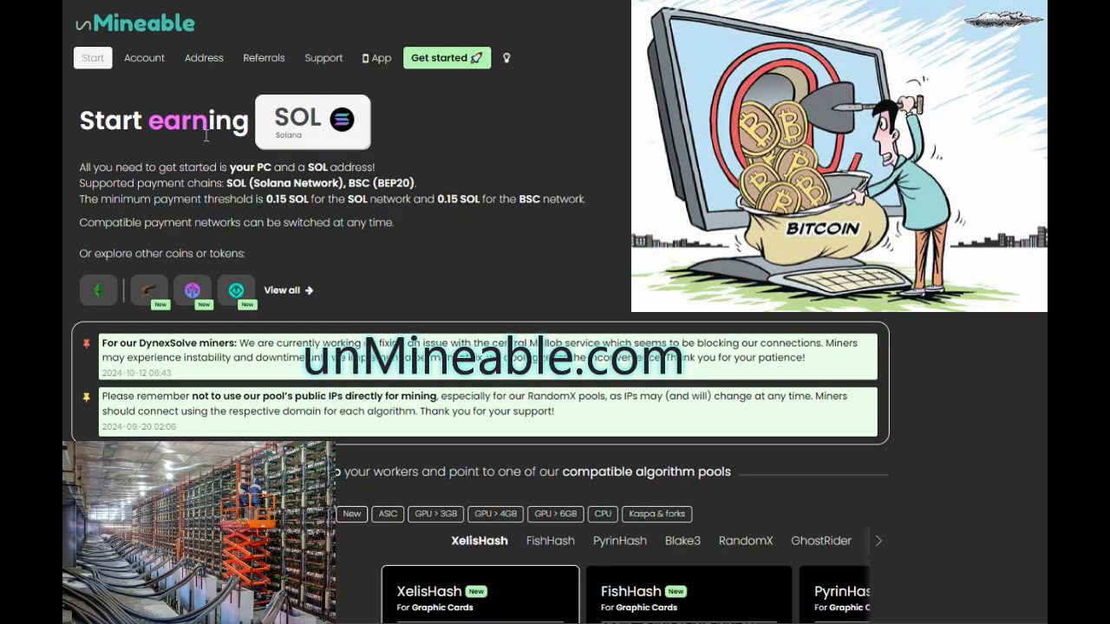
mouse_move(416, 172)
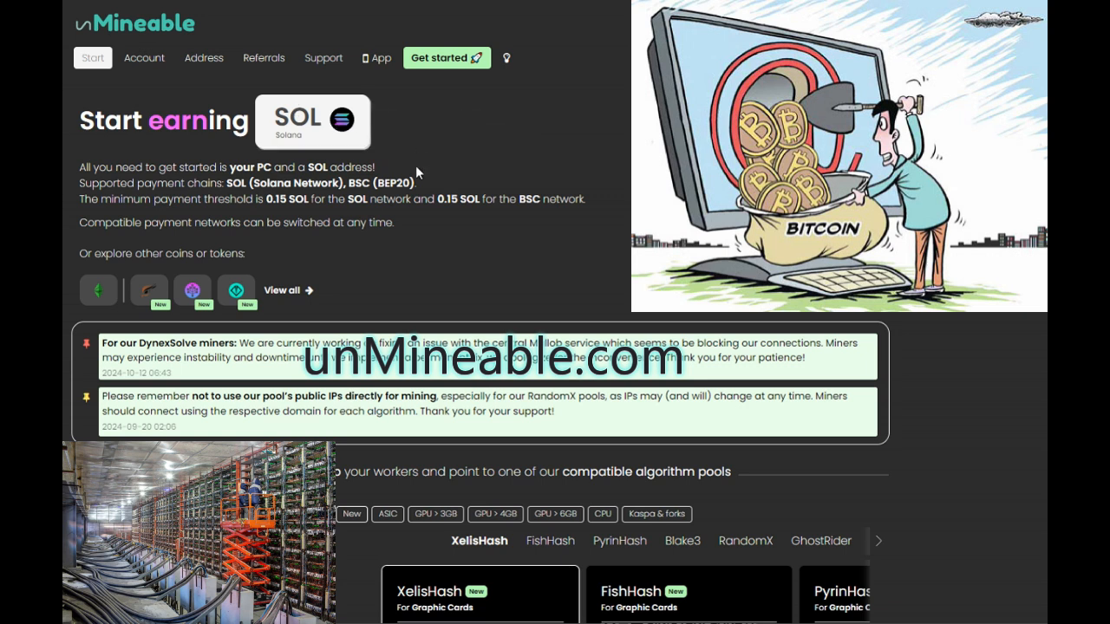
mouse_move(297, 298)
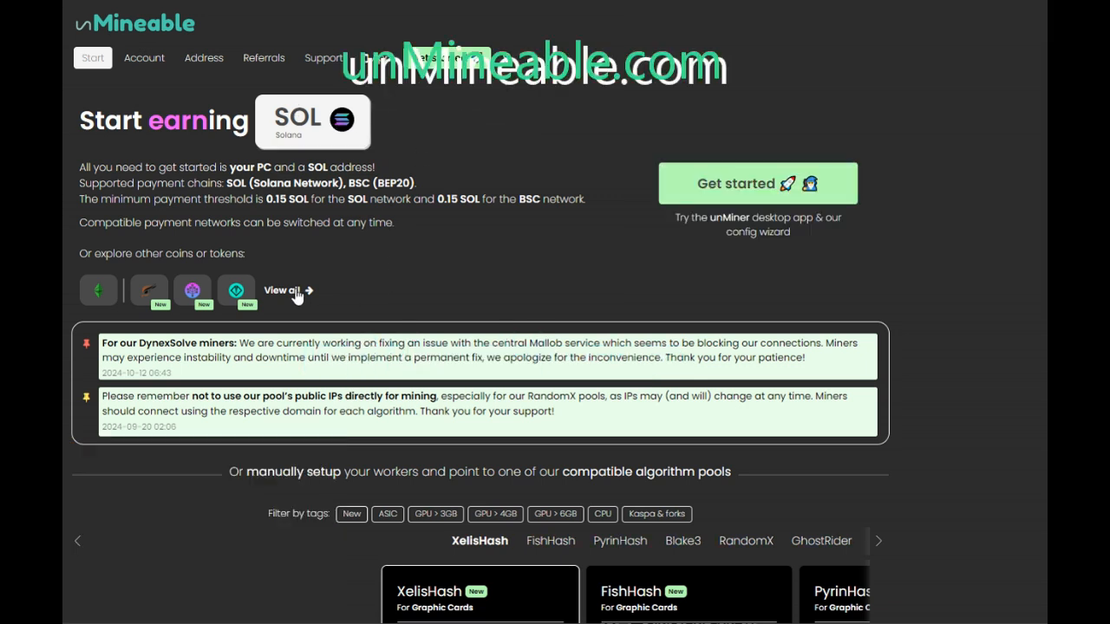
Open the full 97-coin list and scroll down past Bitcoin, Dash, DigiByte and Dynex.
click(282, 290)
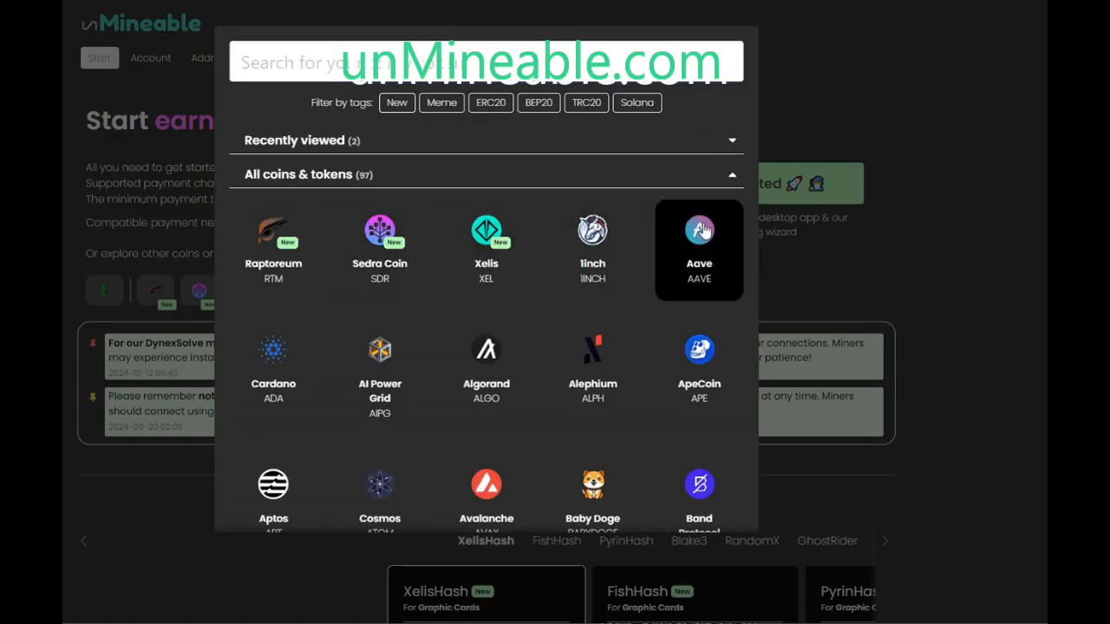
scroll(down, 3)
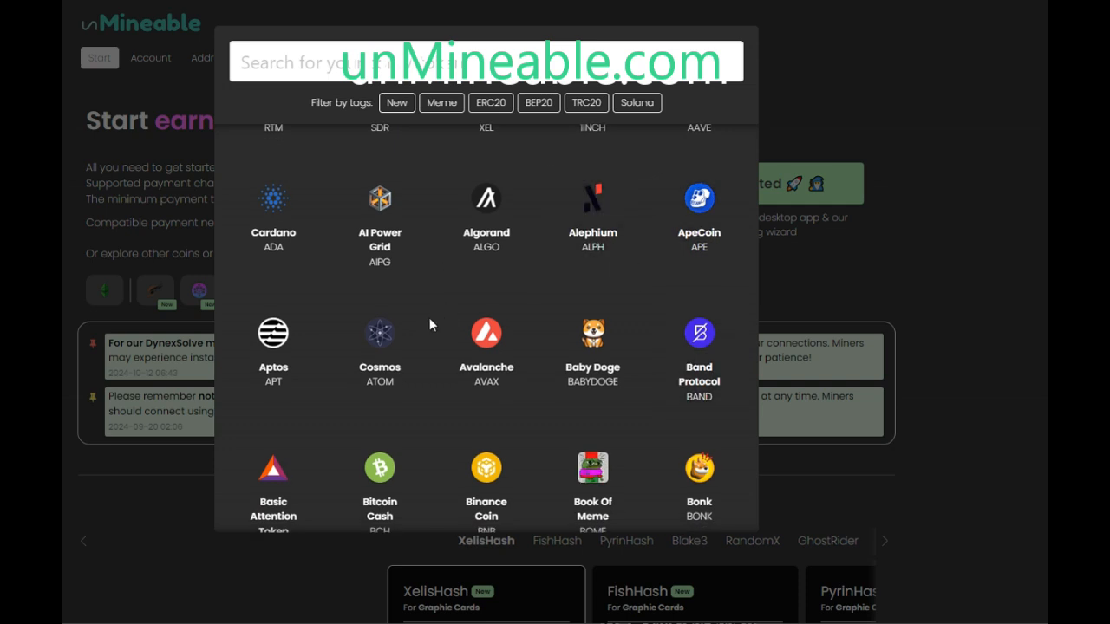
scroll(down, 3)
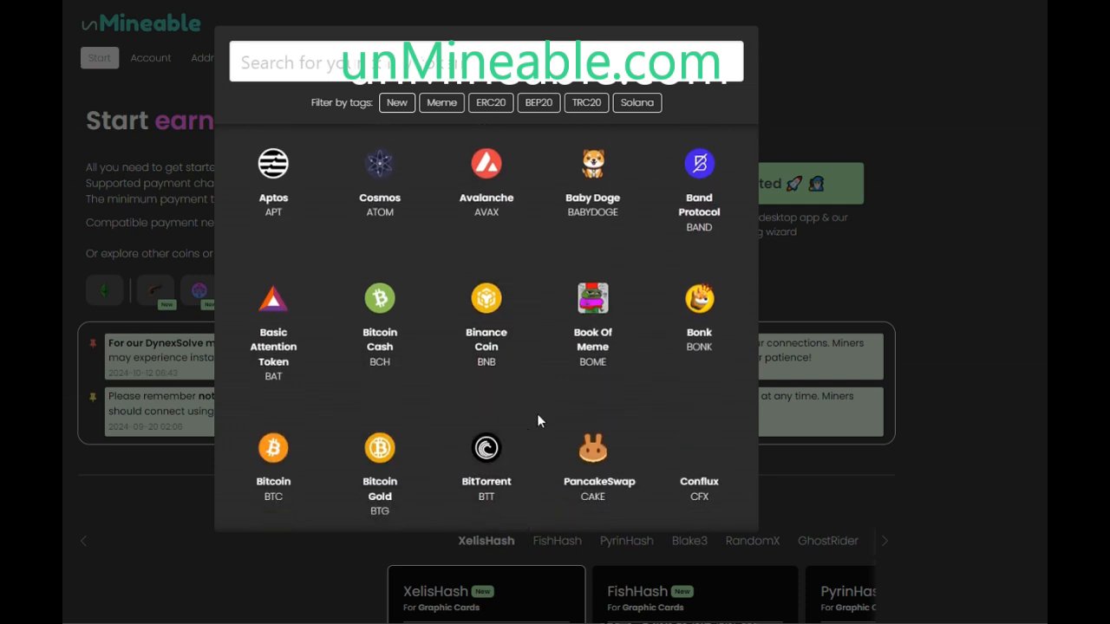
scroll(down, 3)
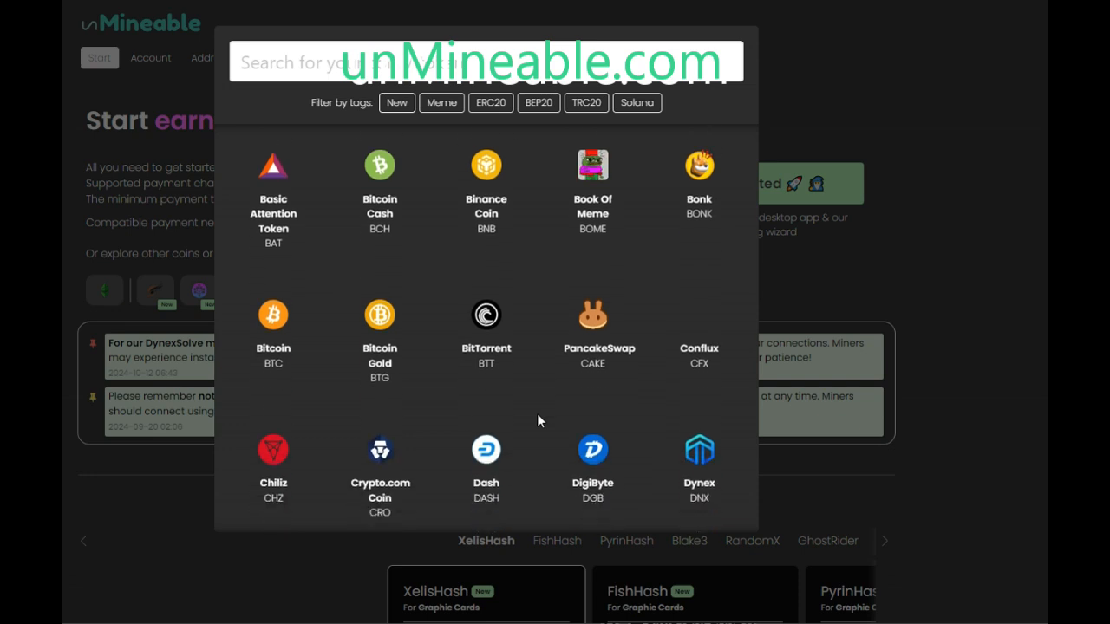
mouse_move(486, 468)
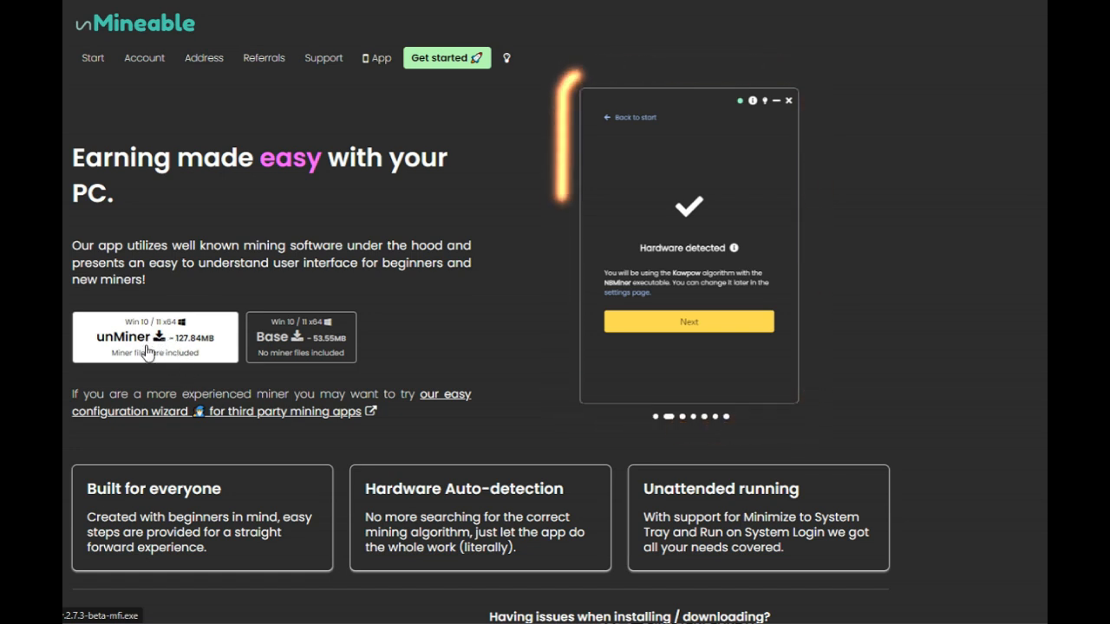
mouse_move(173, 296)
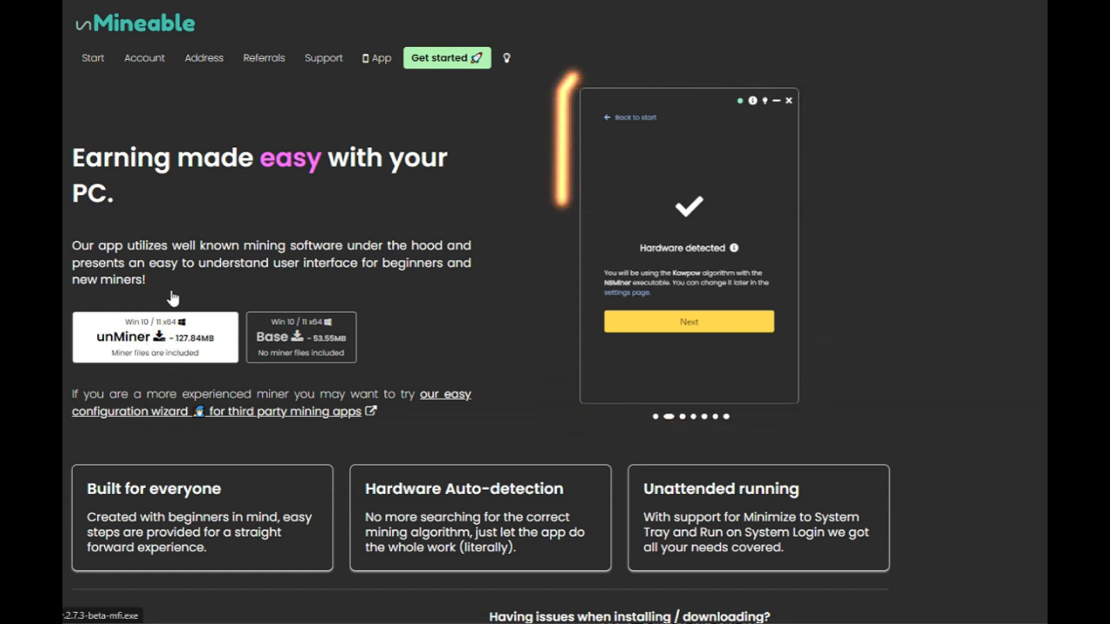
Download the unMiner installer with miner files included.
click(689, 321)
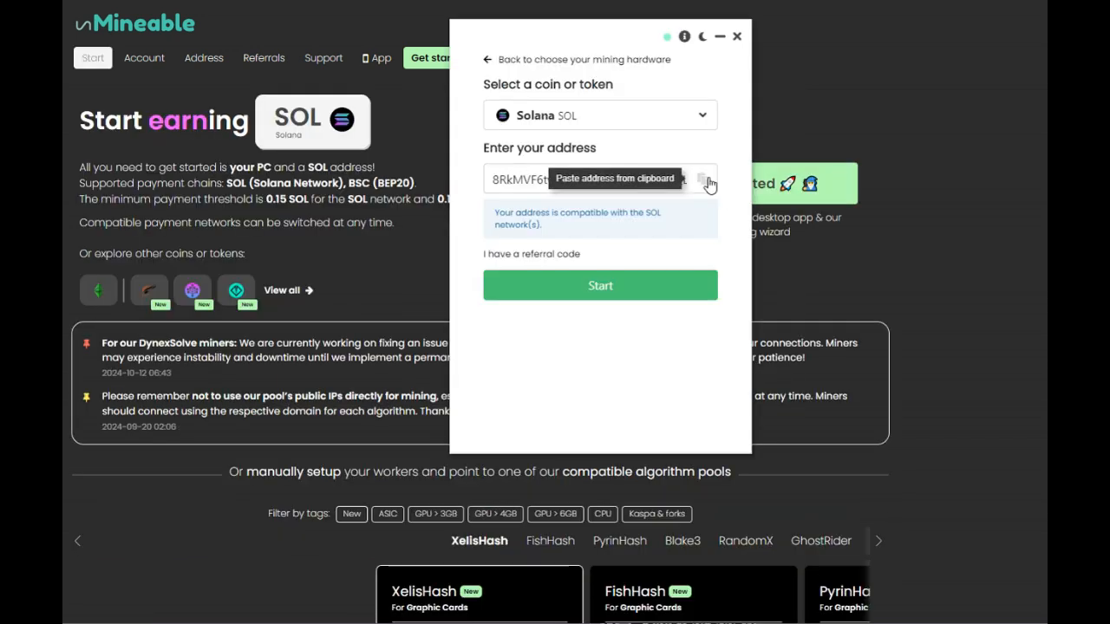
Paste the SOL payout address from the clipboard and start mining Solana.
click(705, 179)
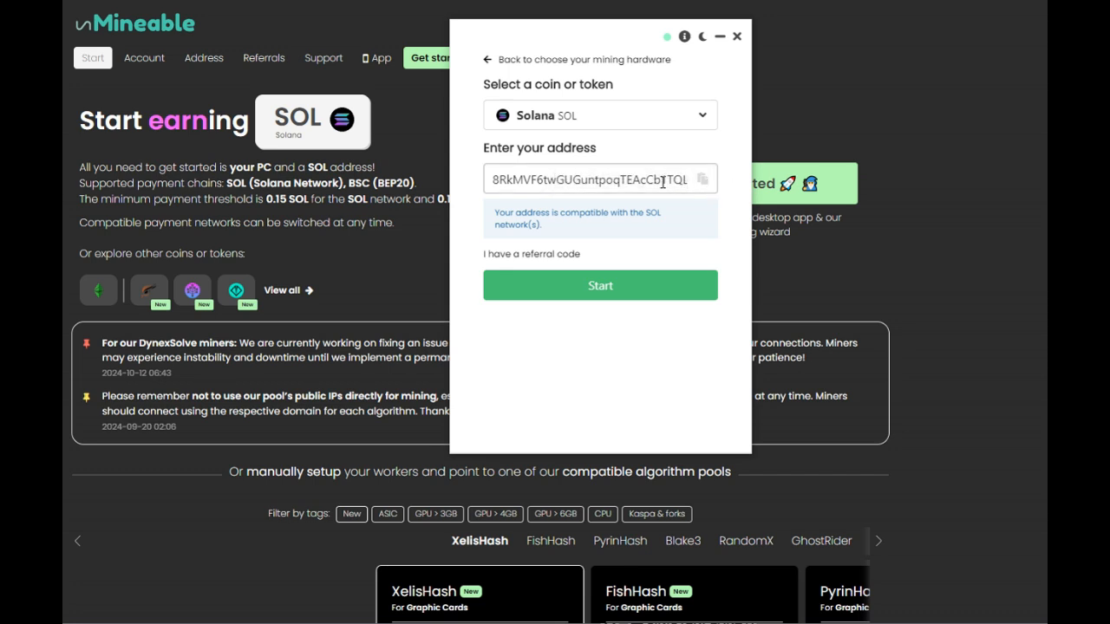
mouse_move(572, 230)
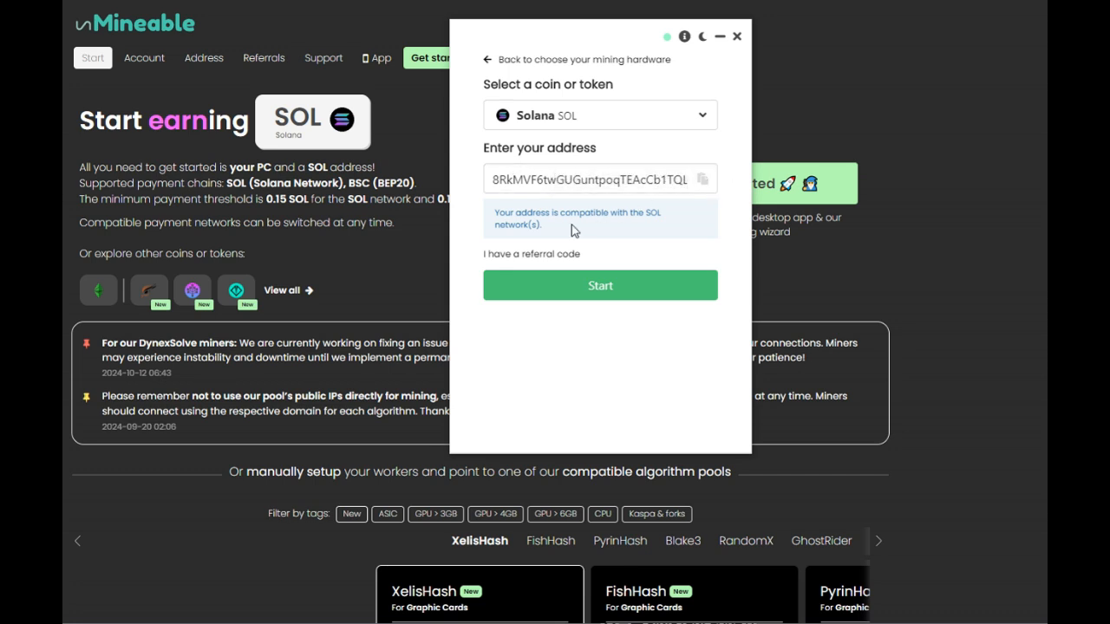
mouse_move(539, 225)
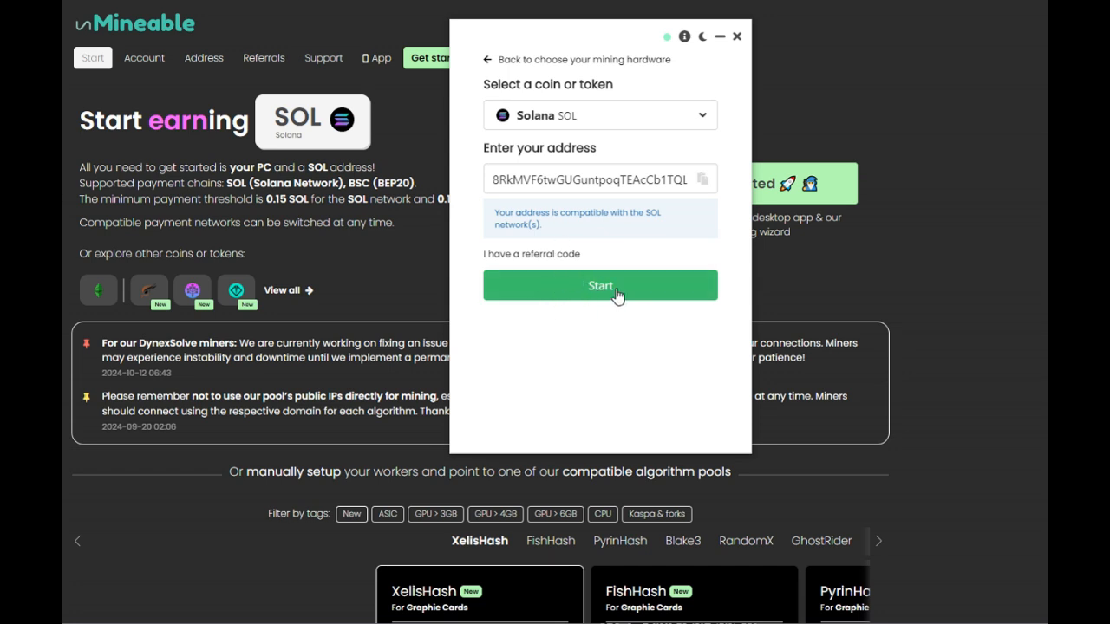
click(600, 286)
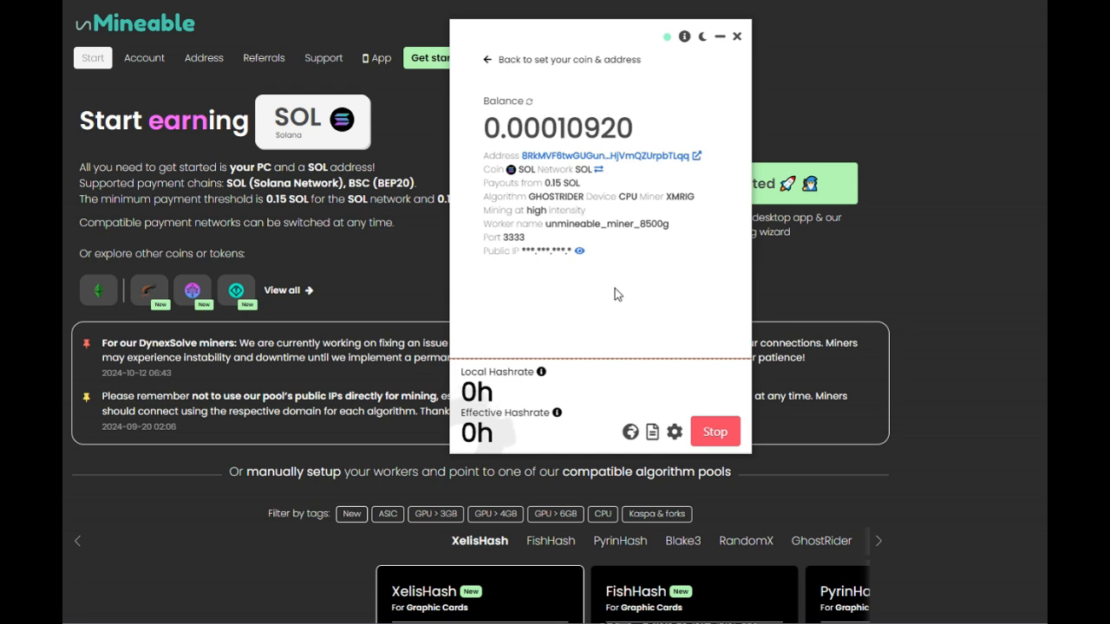
mouse_move(612, 291)
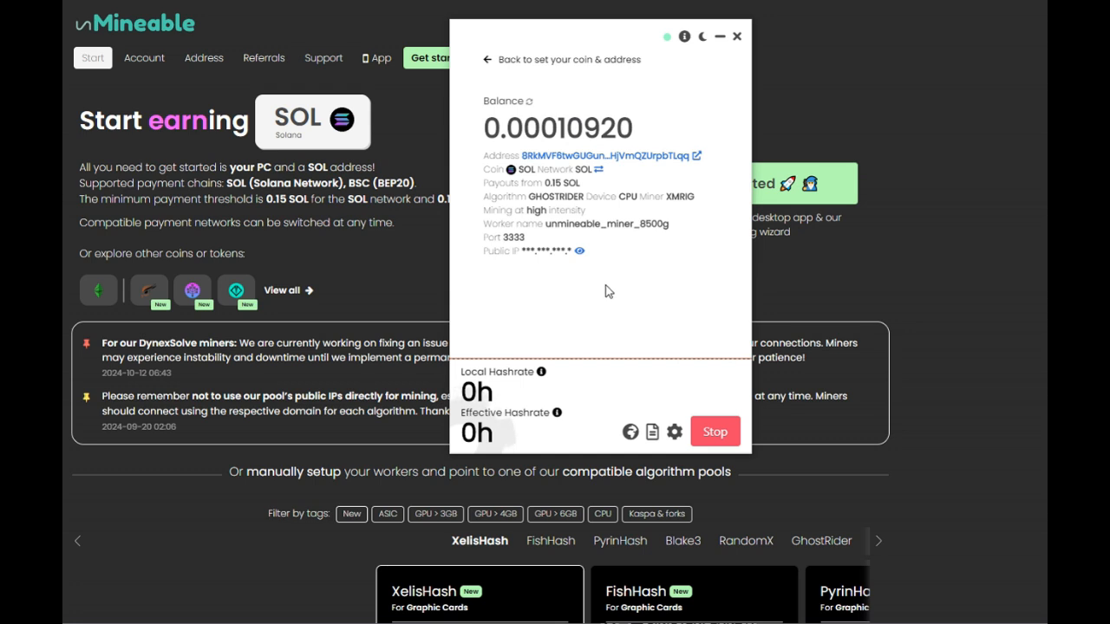
mouse_move(674, 463)
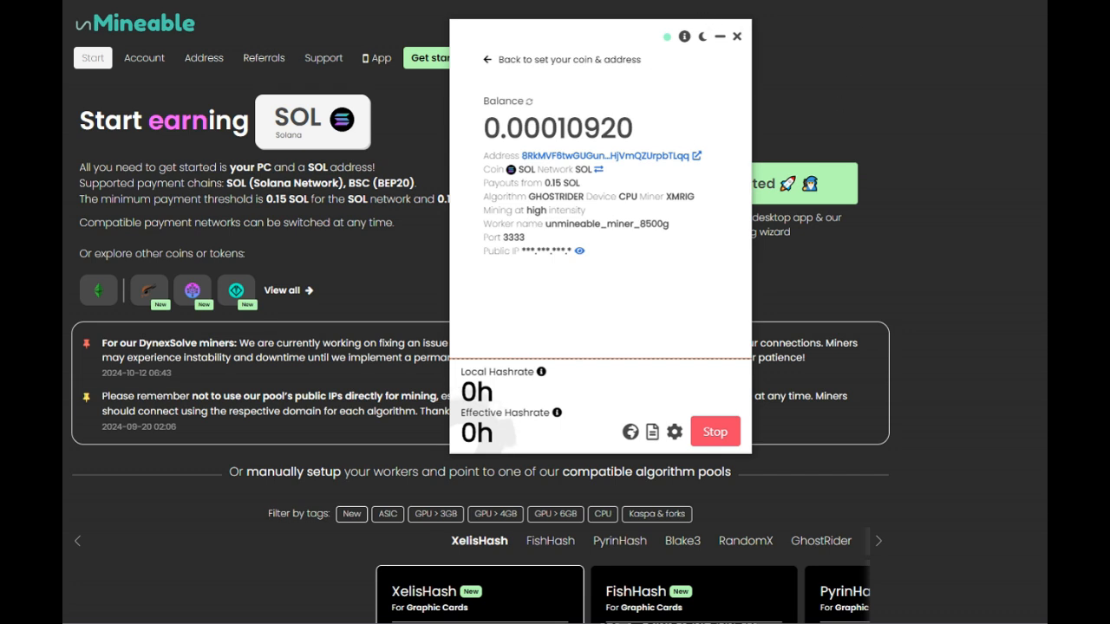
mouse_move(701, 36)
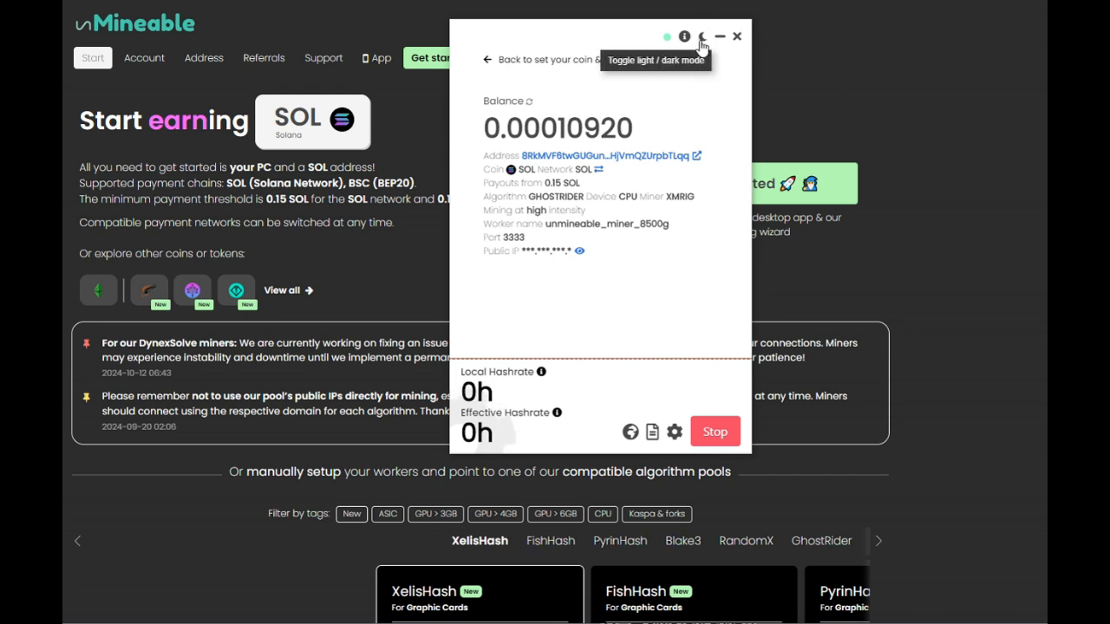
Cycle unMiner's theme dark, light, then dark again, and open the mining settings.
click(703, 36)
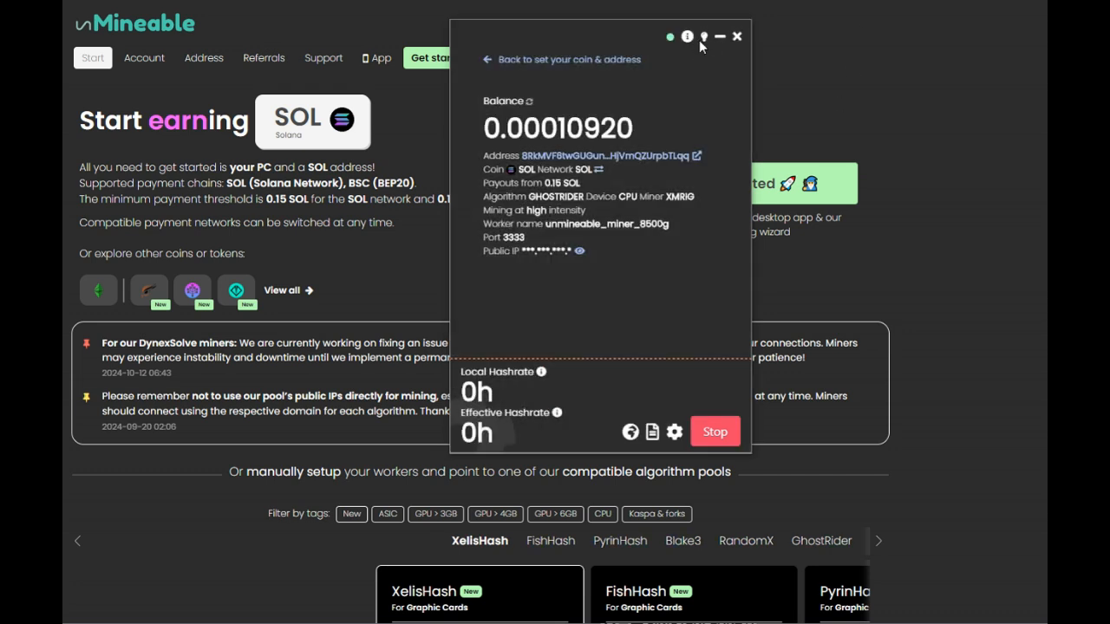
mouse_move(704, 36)
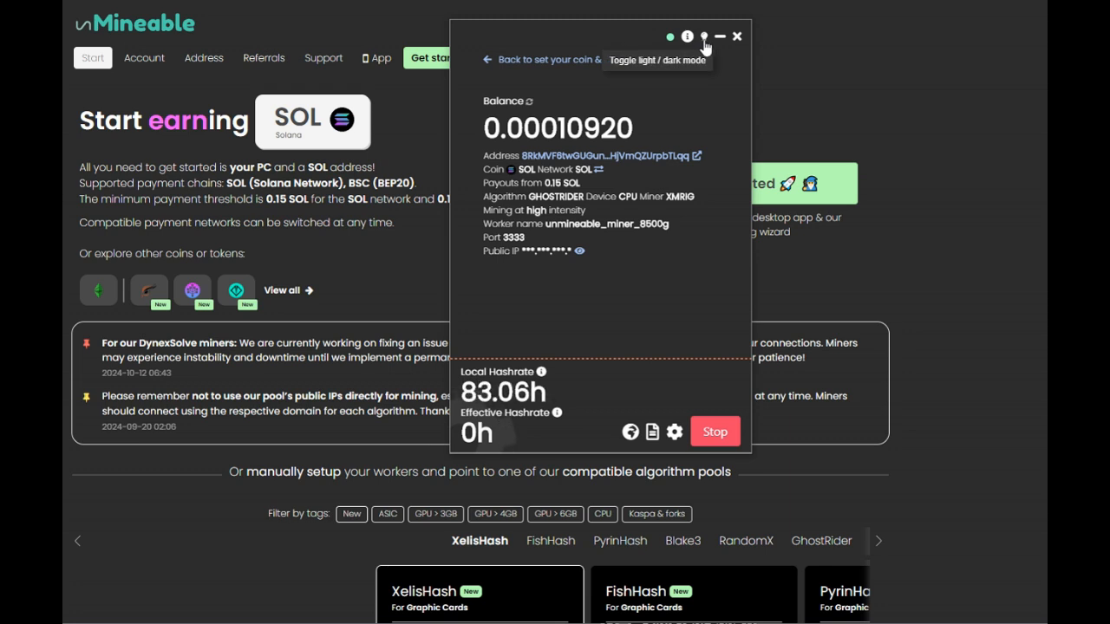
click(703, 37)
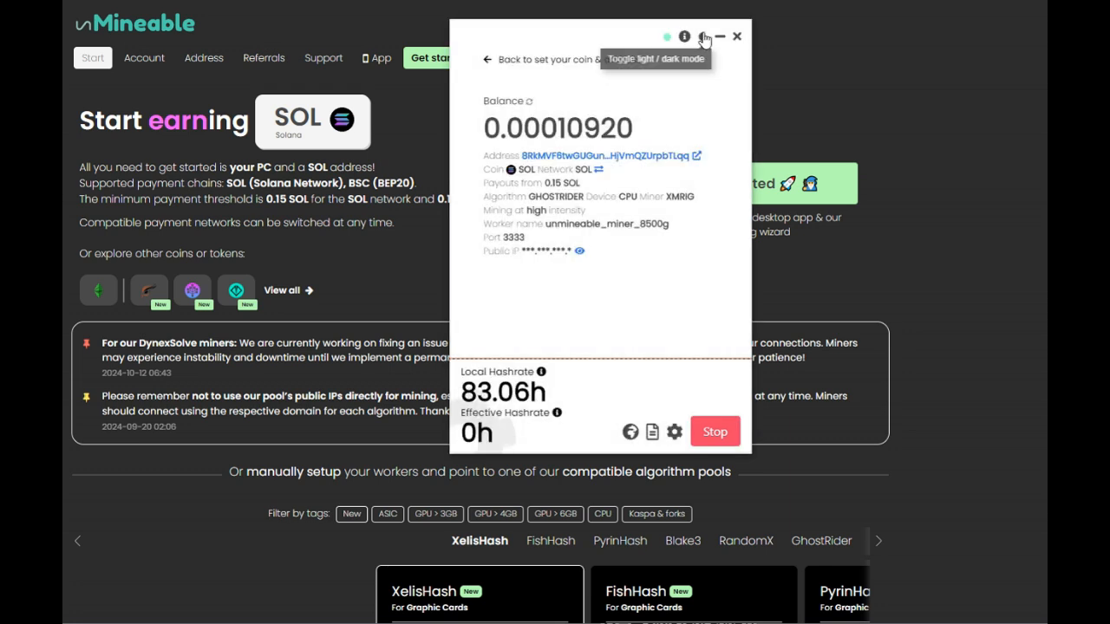
click(704, 36)
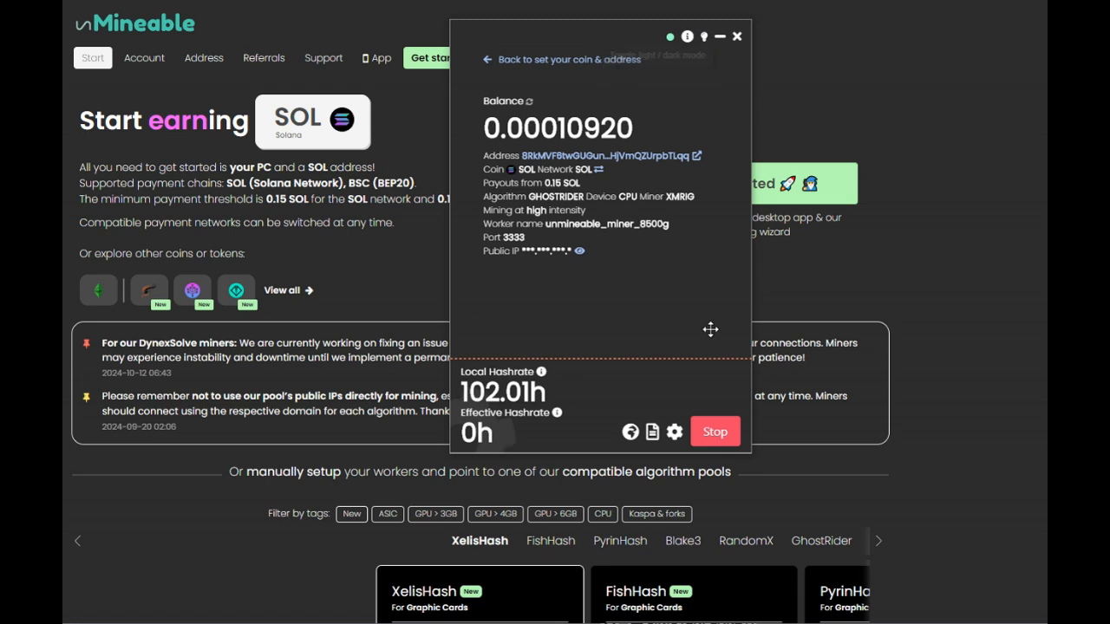
mouse_move(685, 424)
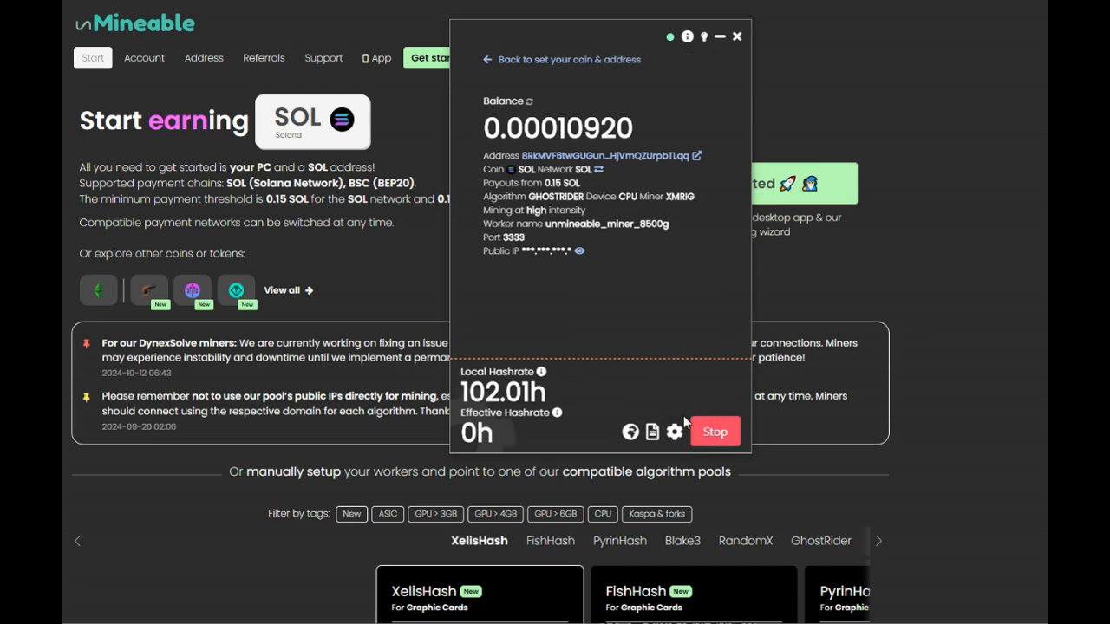
click(673, 432)
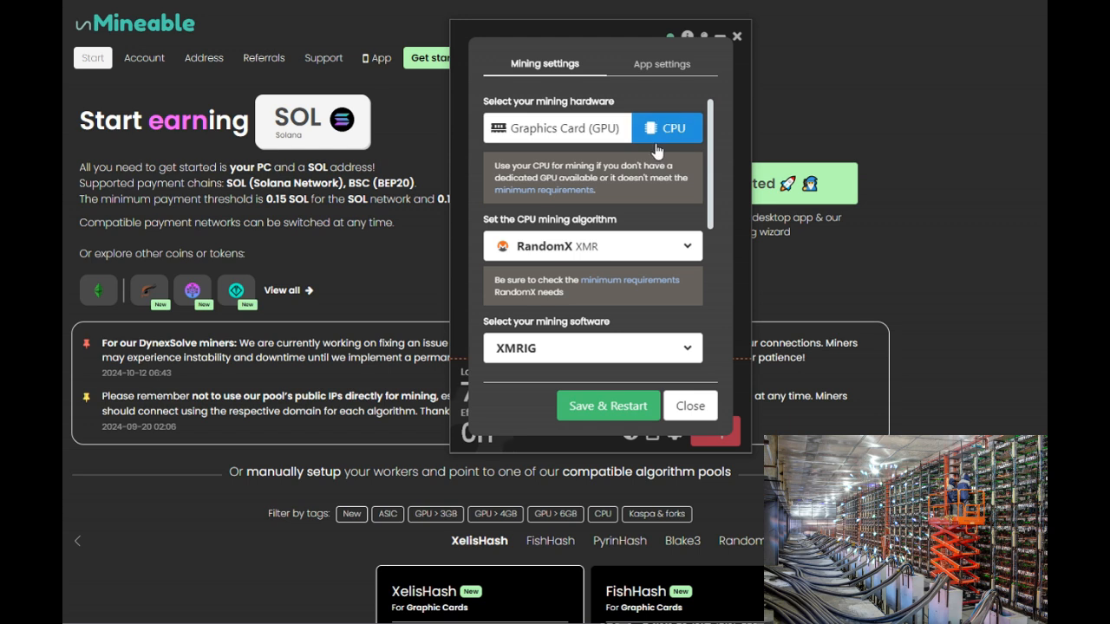
mouse_move(583, 129)
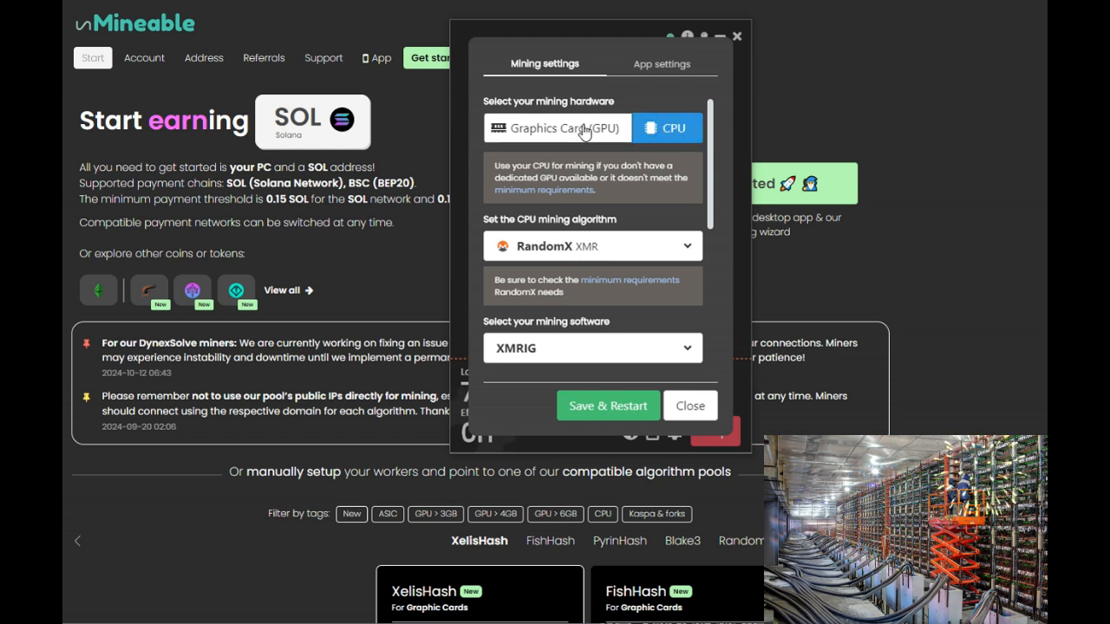
Keep CPU hardware, choose the GhostRider algorithm, then save and restart the miner.
click(557, 127)
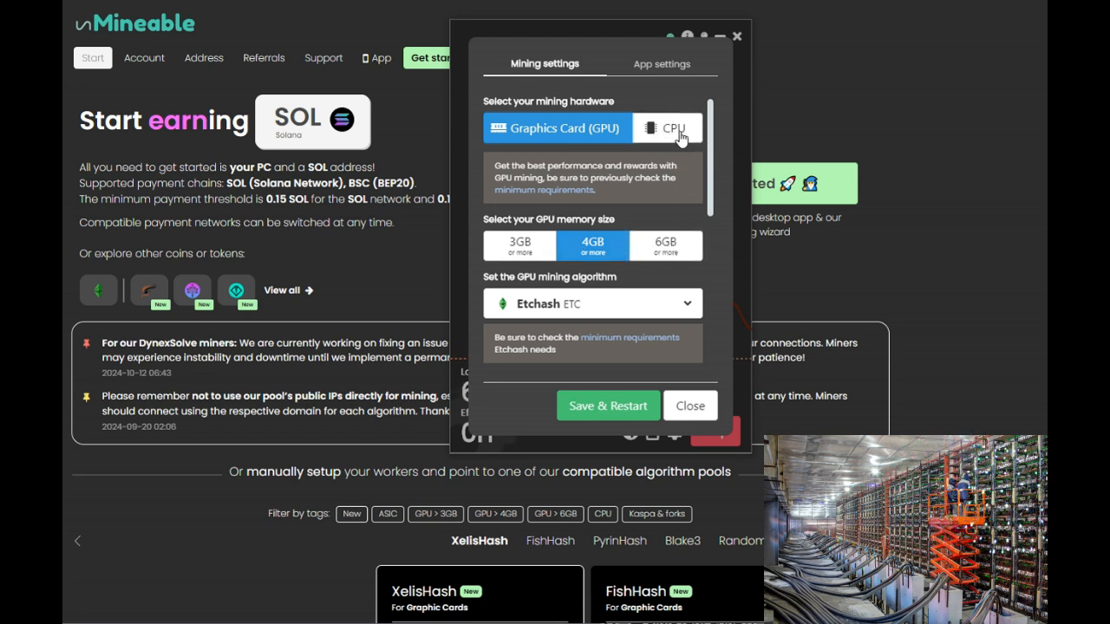
click(668, 128)
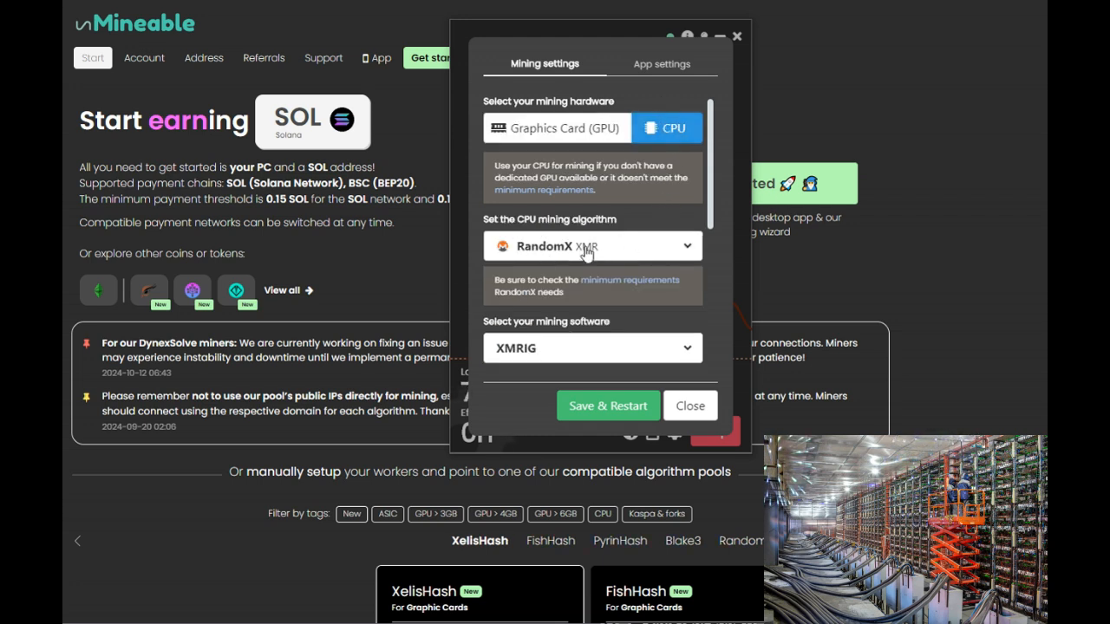
click(593, 246)
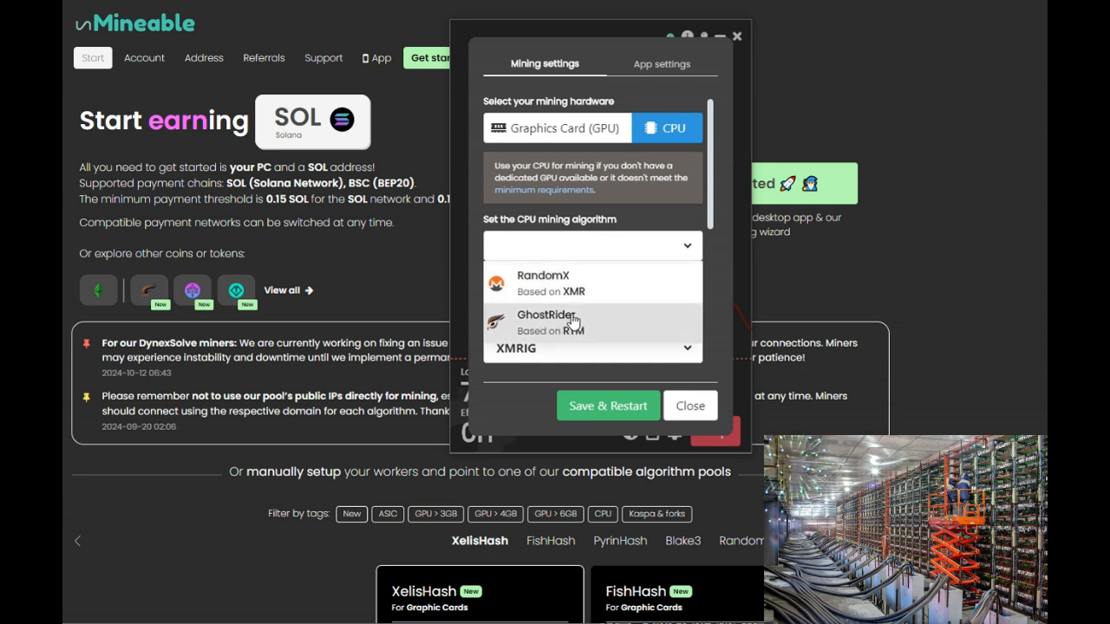
click(544, 322)
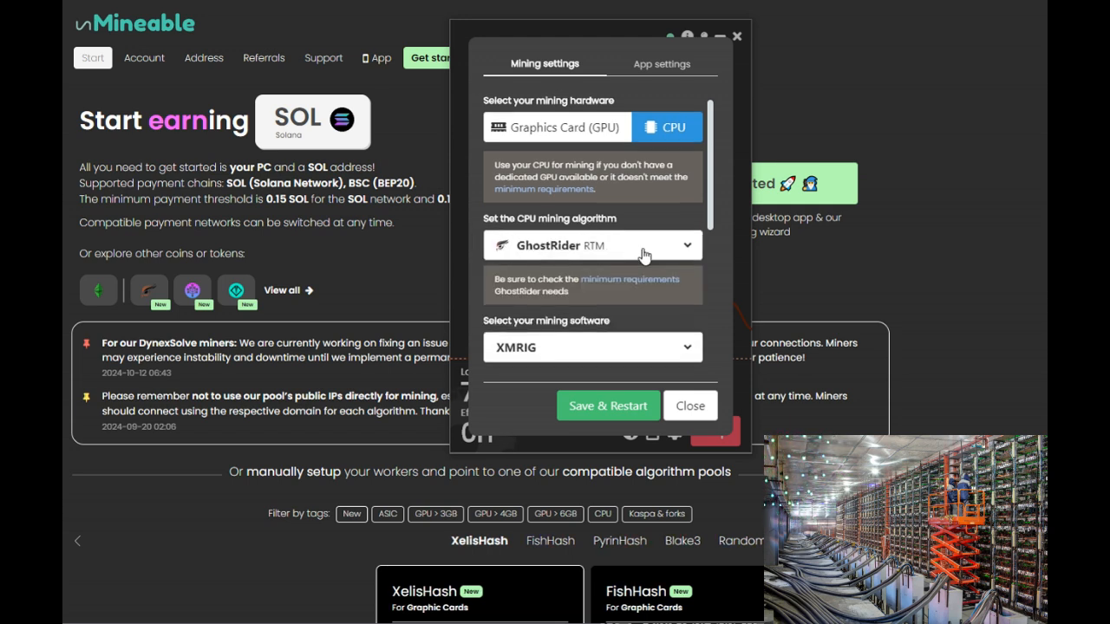
scroll(down, 3)
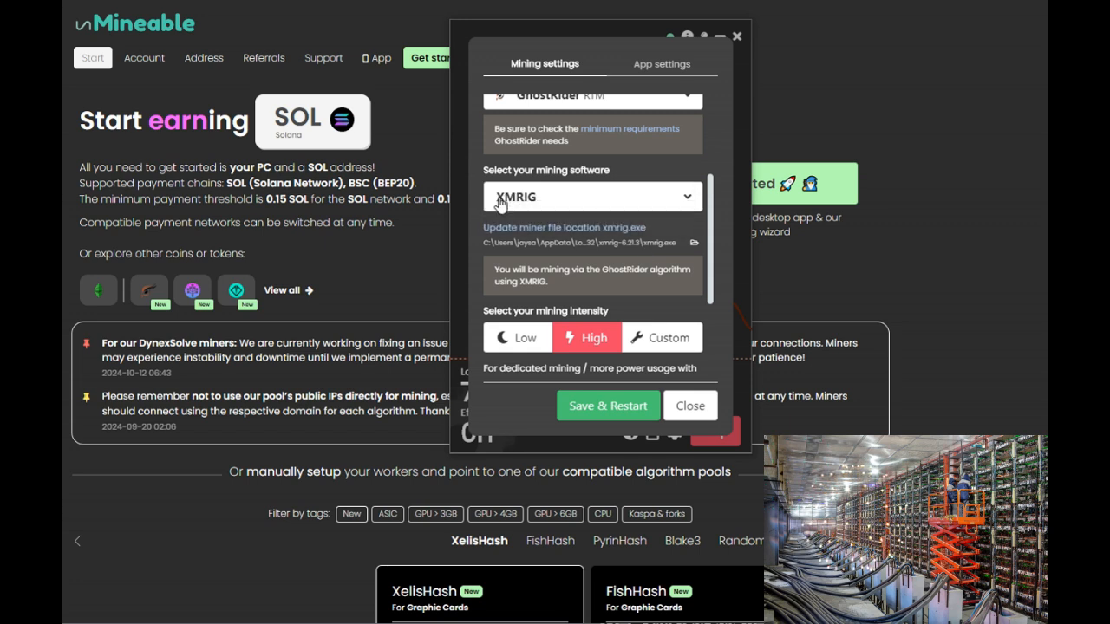
mouse_move(550, 328)
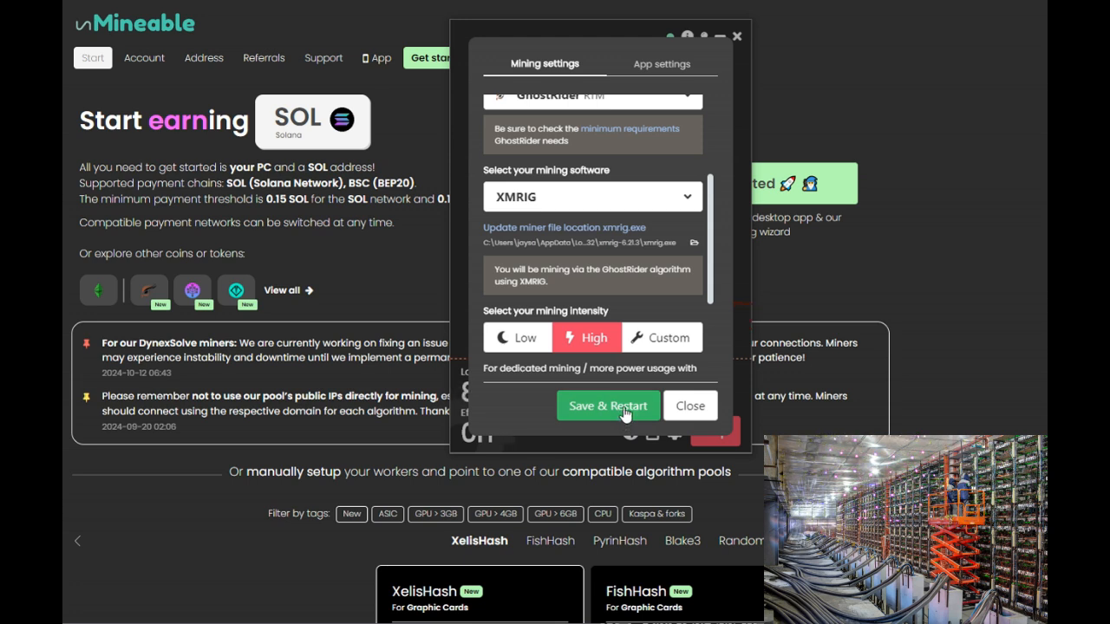
click(608, 405)
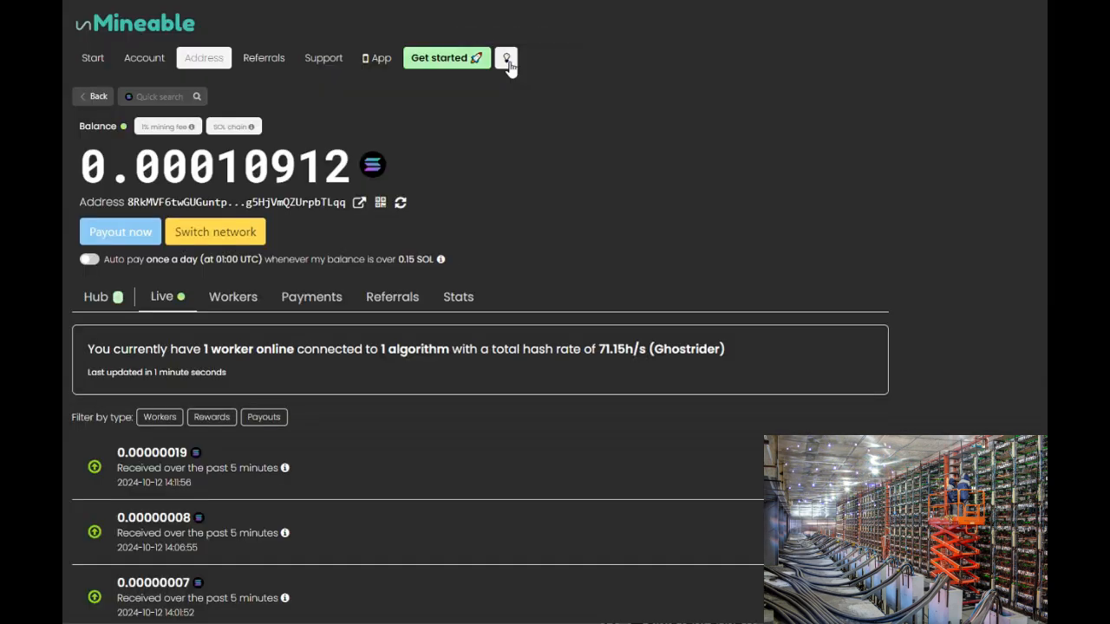
Return the dashboard to dark mode and enable daily auto pay above 0.15 SOL.
click(508, 58)
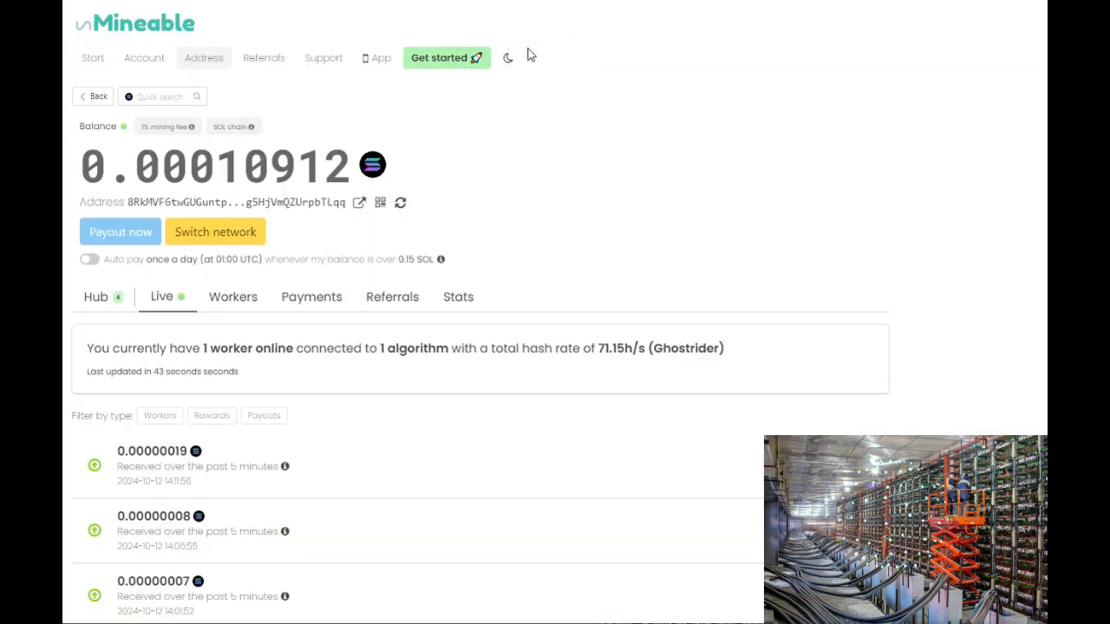
click(508, 57)
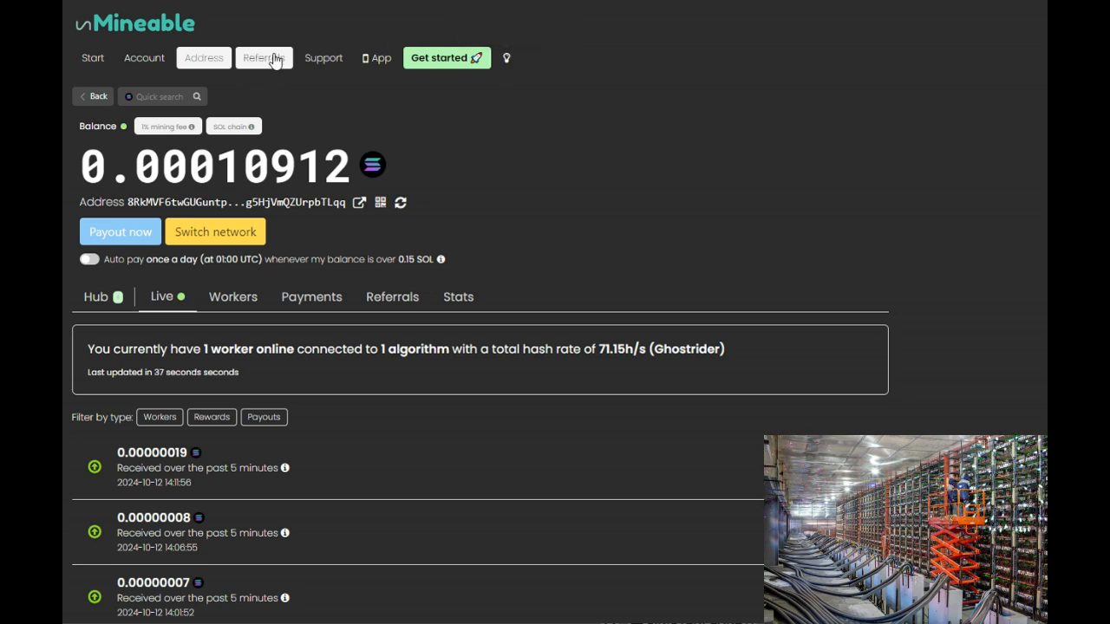
mouse_move(288, 156)
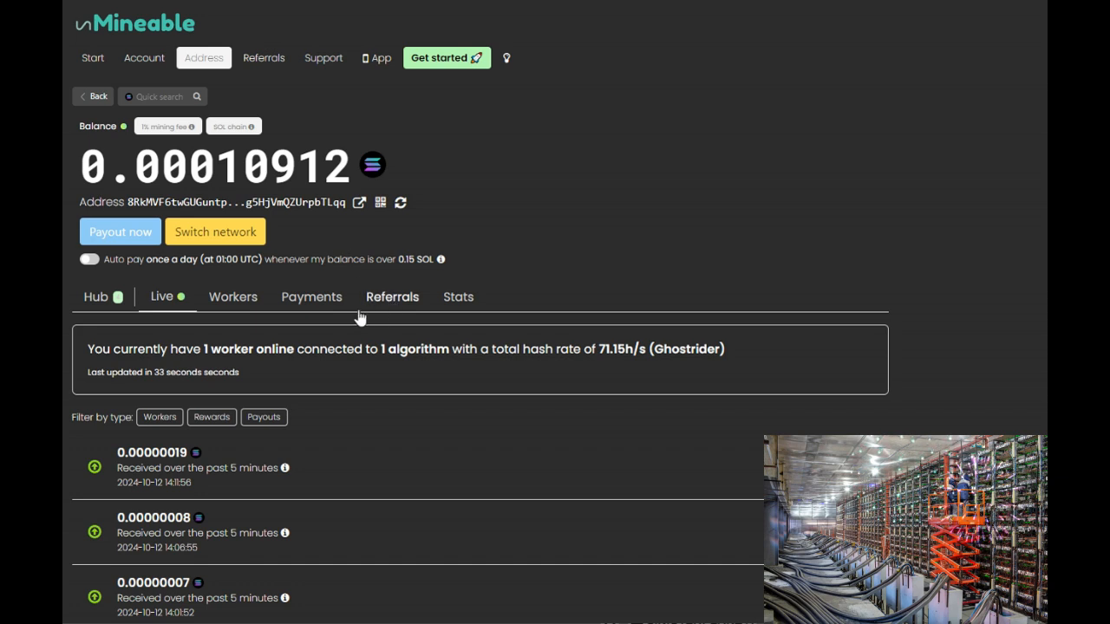
click(88, 260)
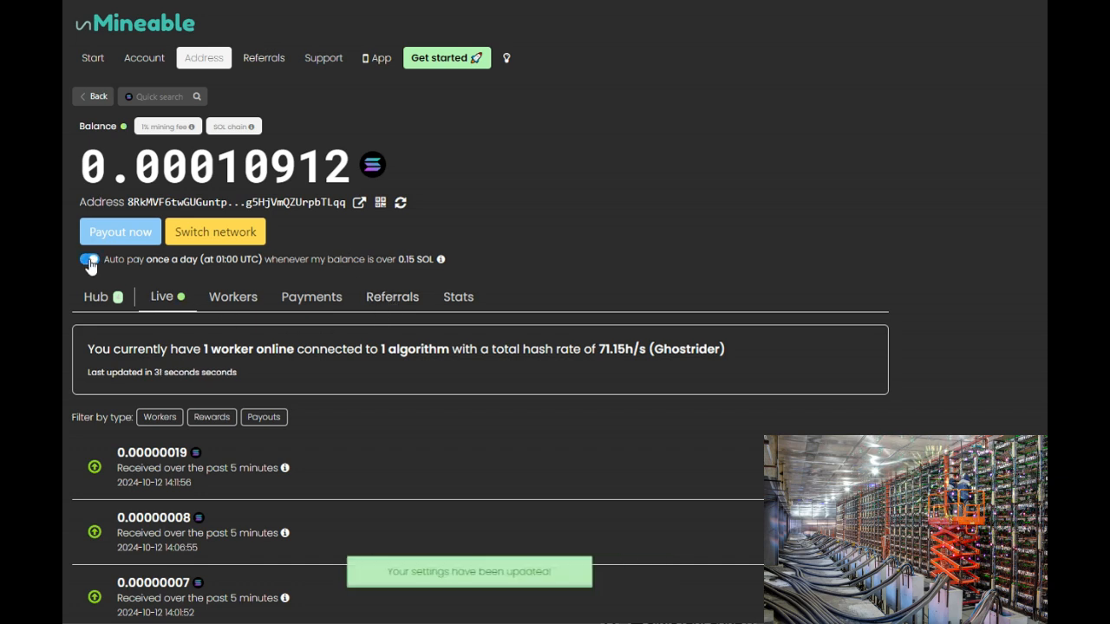
click(89, 259)
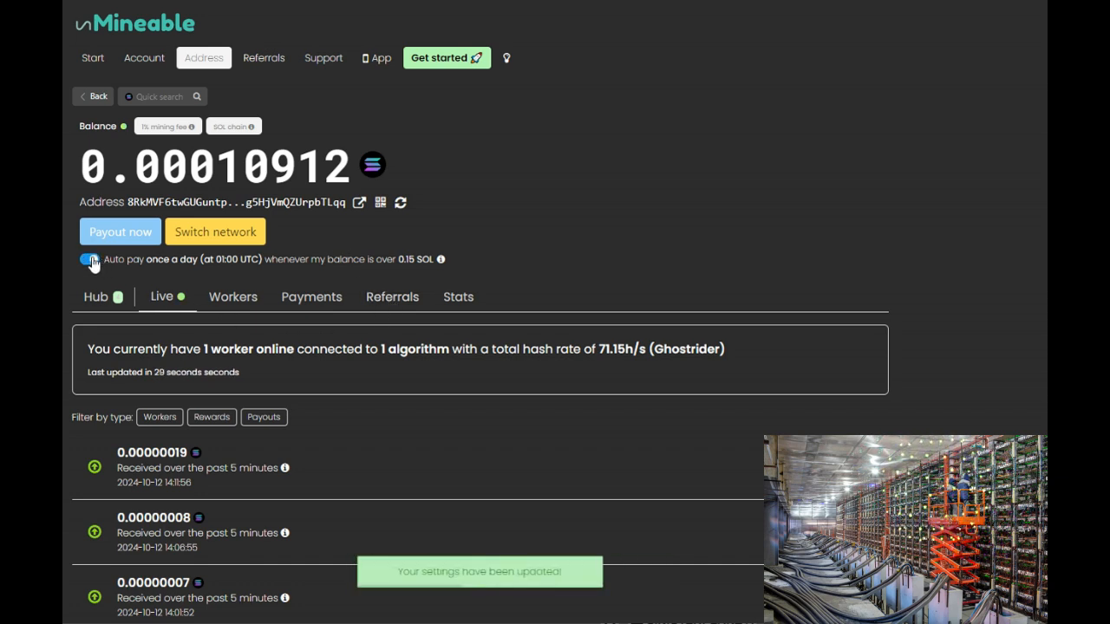
click(90, 258)
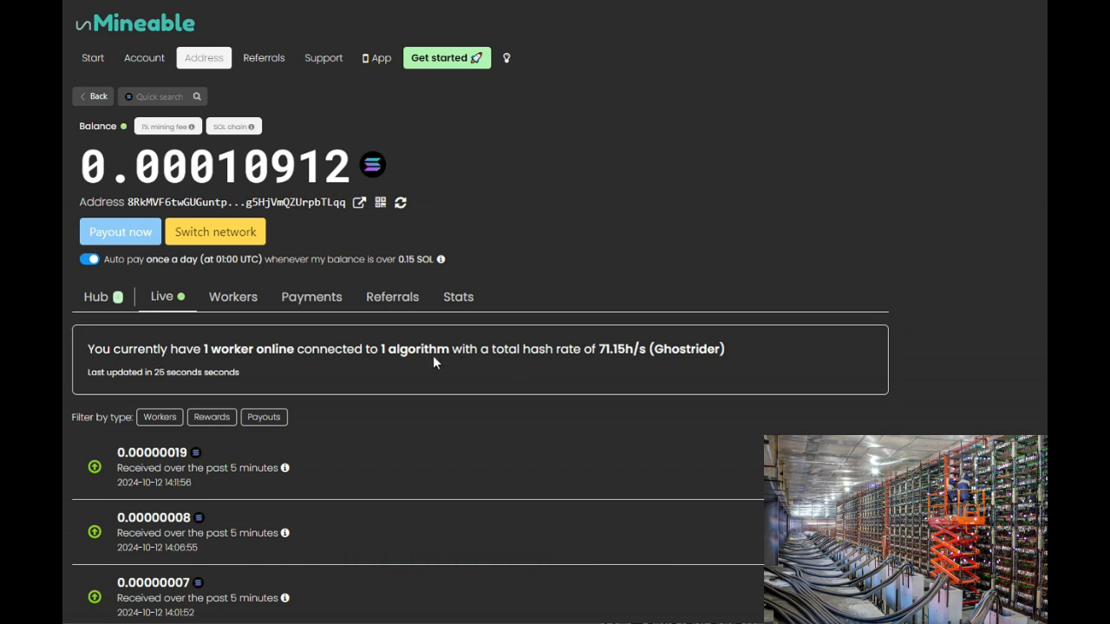
mouse_move(392, 297)
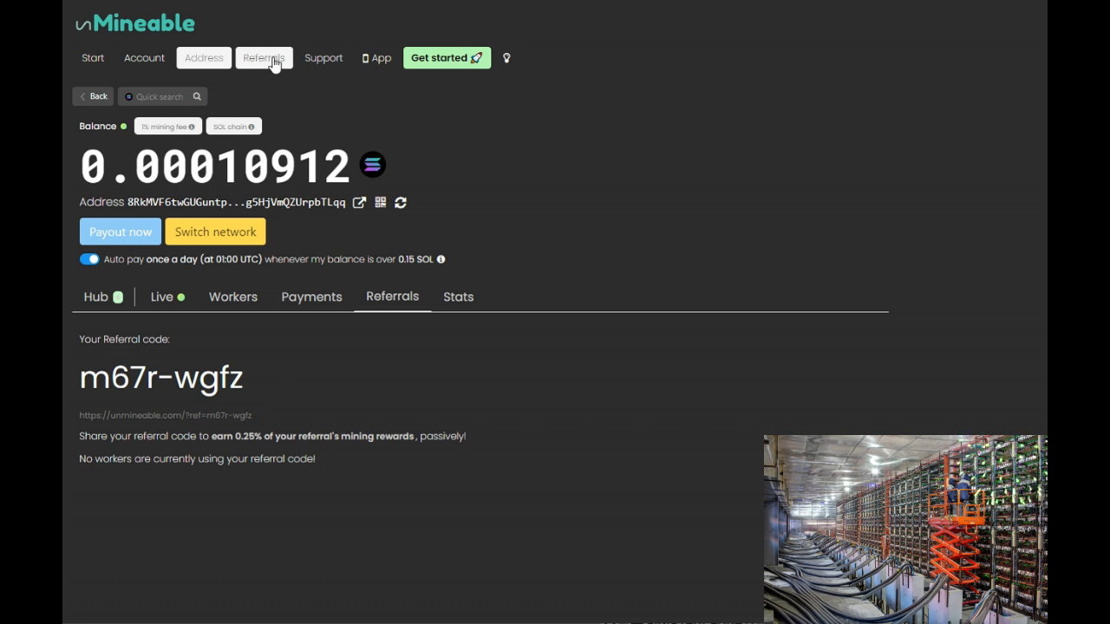
click(264, 58)
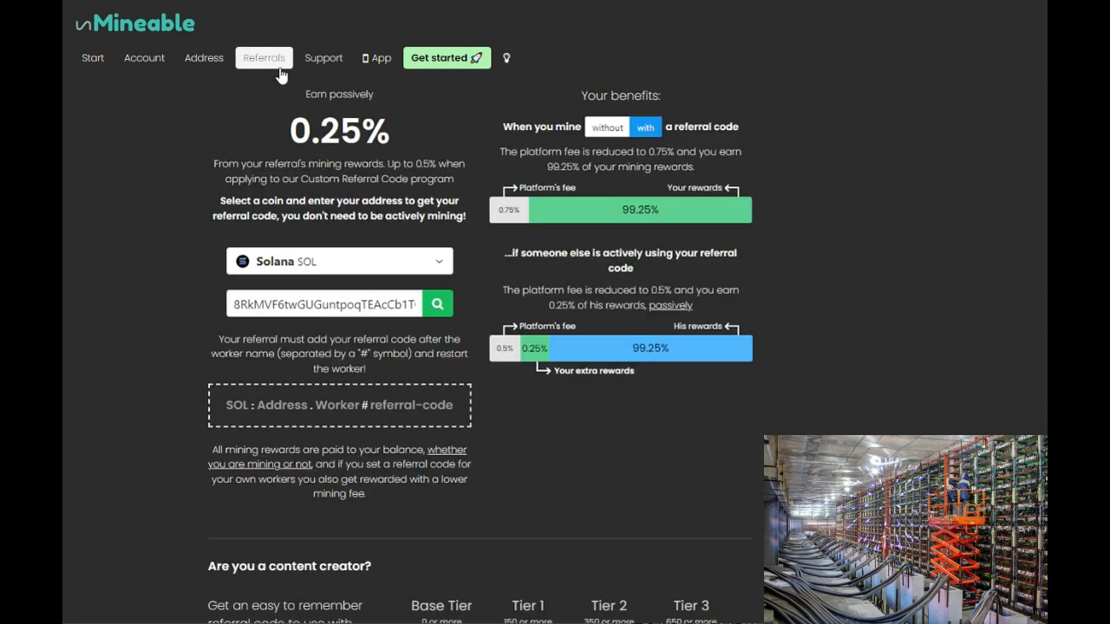
click(437, 303)
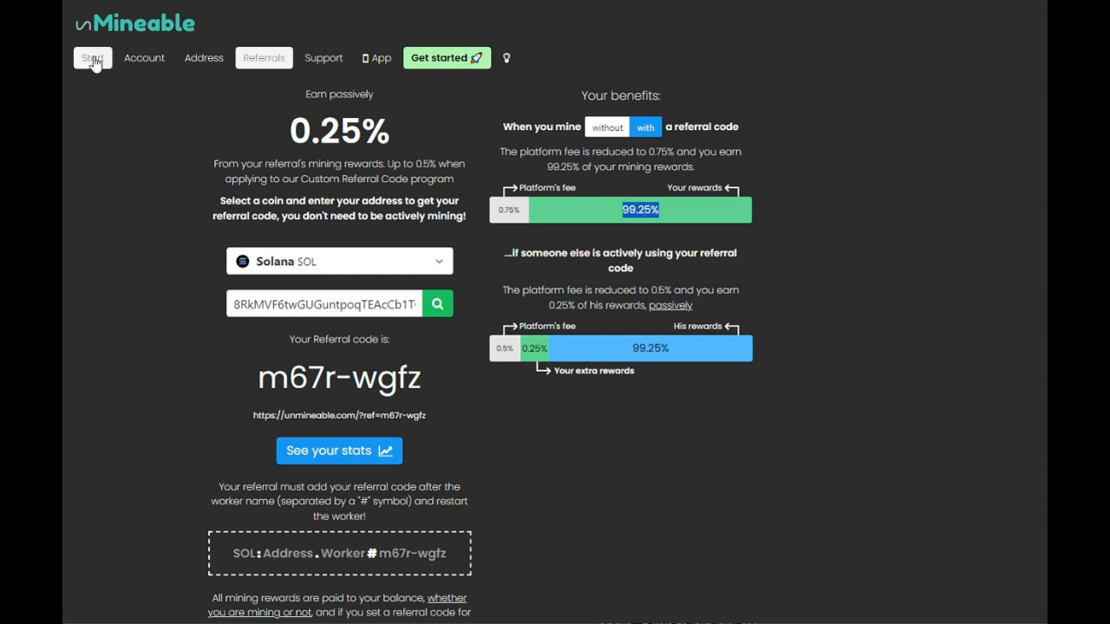
mouse_move(218, 323)
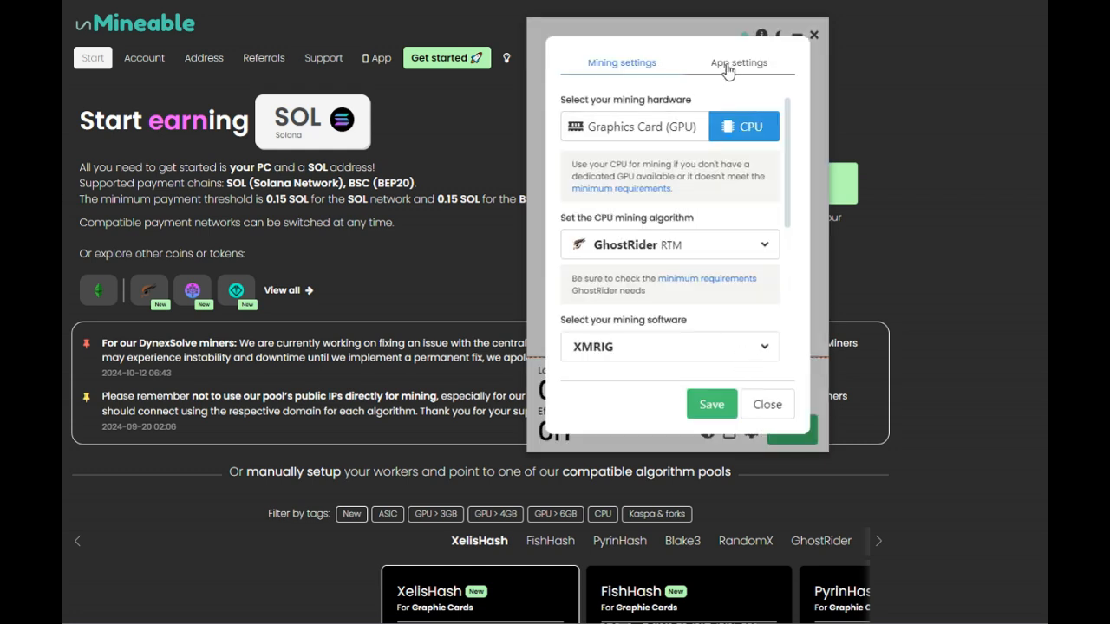
Save referral code m67r-wgfz in unMiner's app settings and return to the site's start page.
click(739, 62)
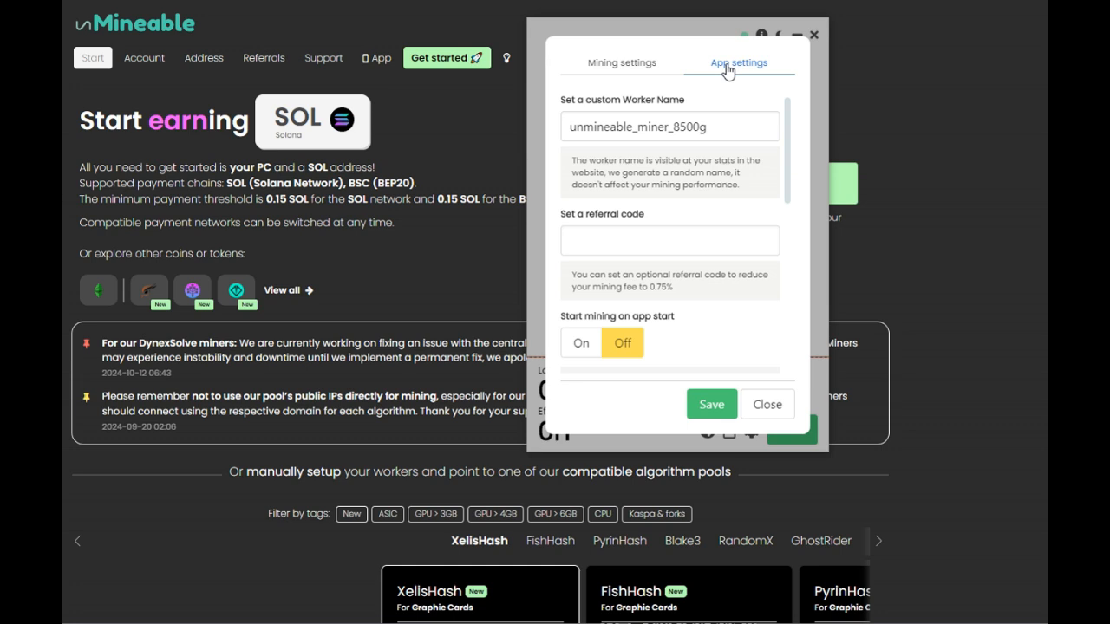
text(m67r-wgfz)
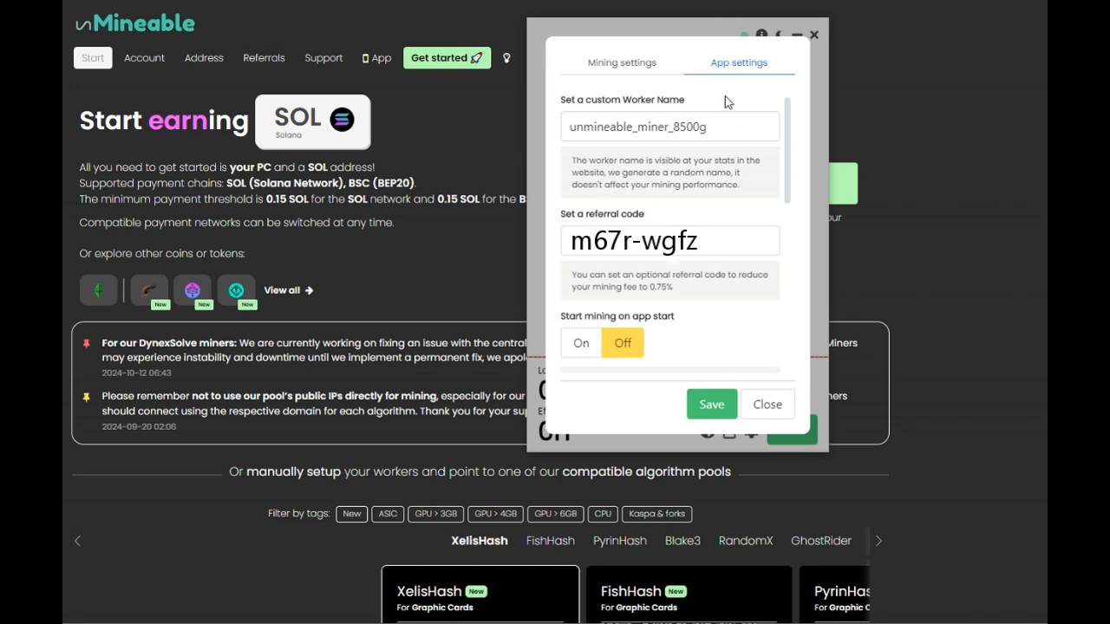
click(766, 404)
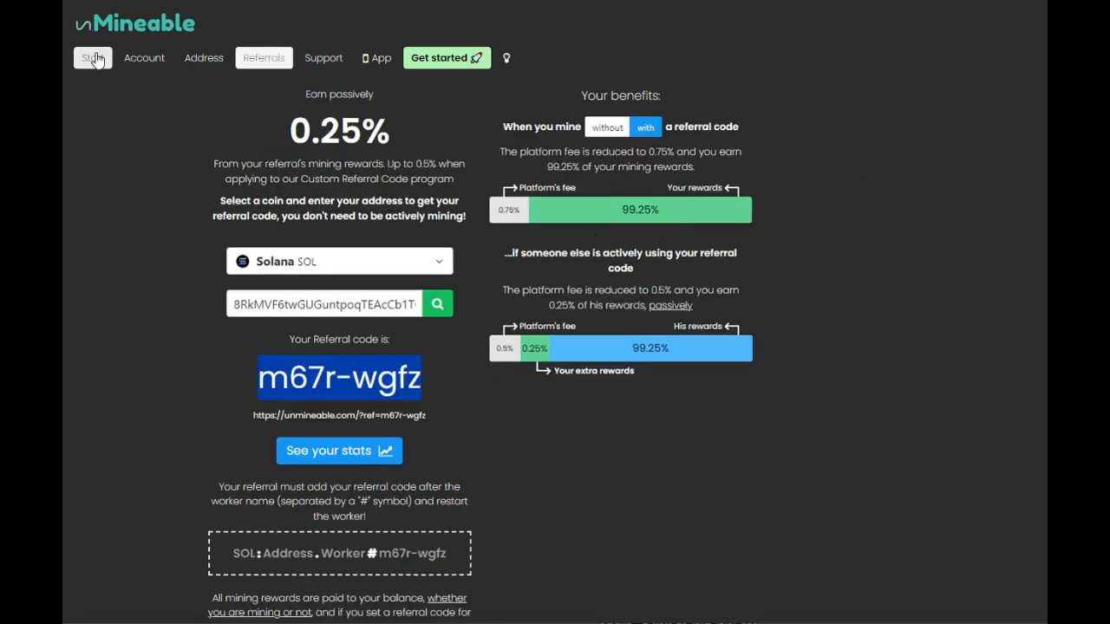
click(92, 57)
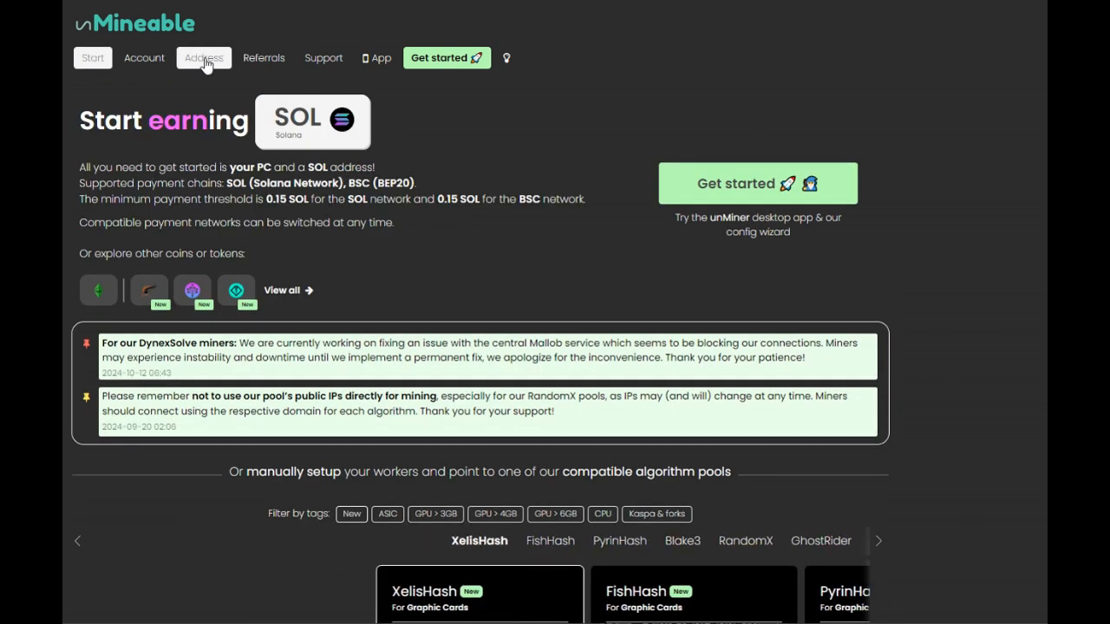
Open the address dashboard and highlight the 0.00010912 SOL balance figure.
click(203, 58)
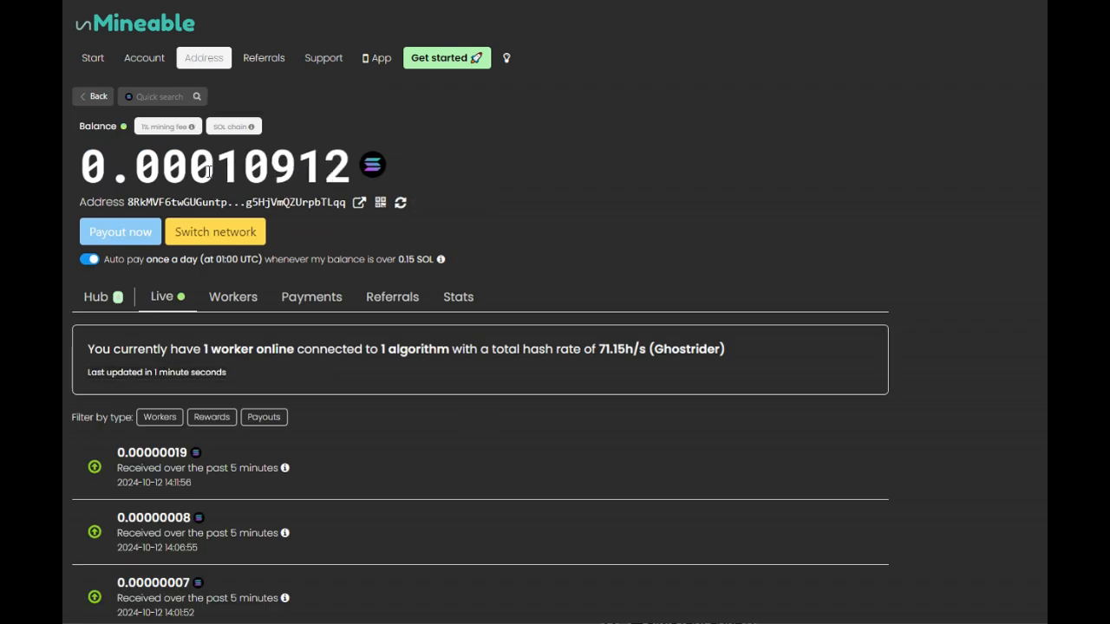
double_click(173, 165)
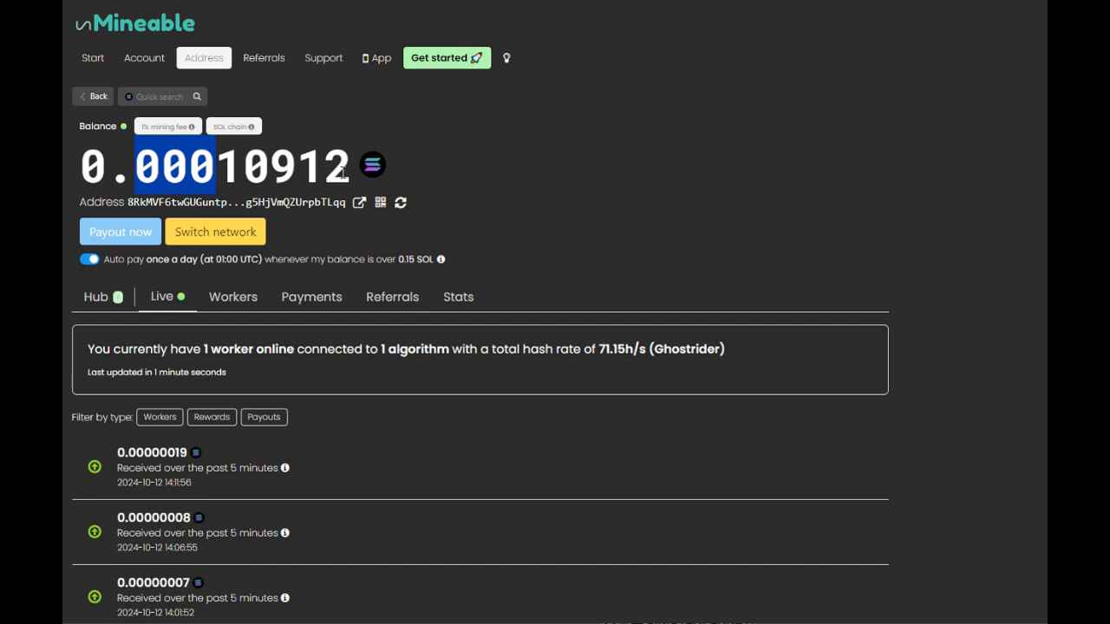
mouse_move(395, 294)
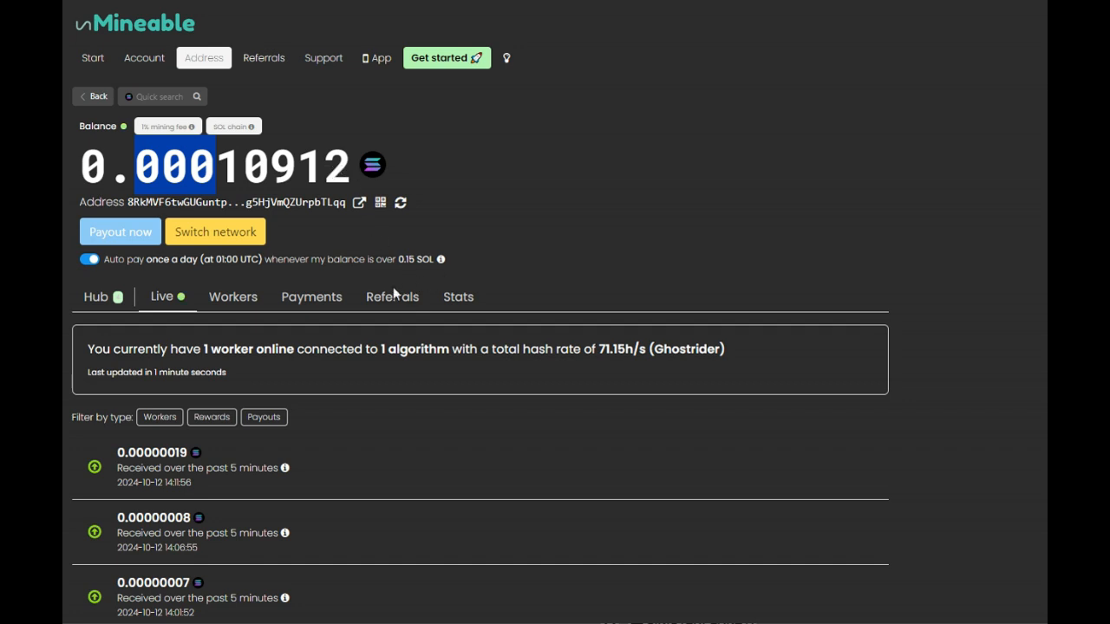
mouse_move(392, 297)
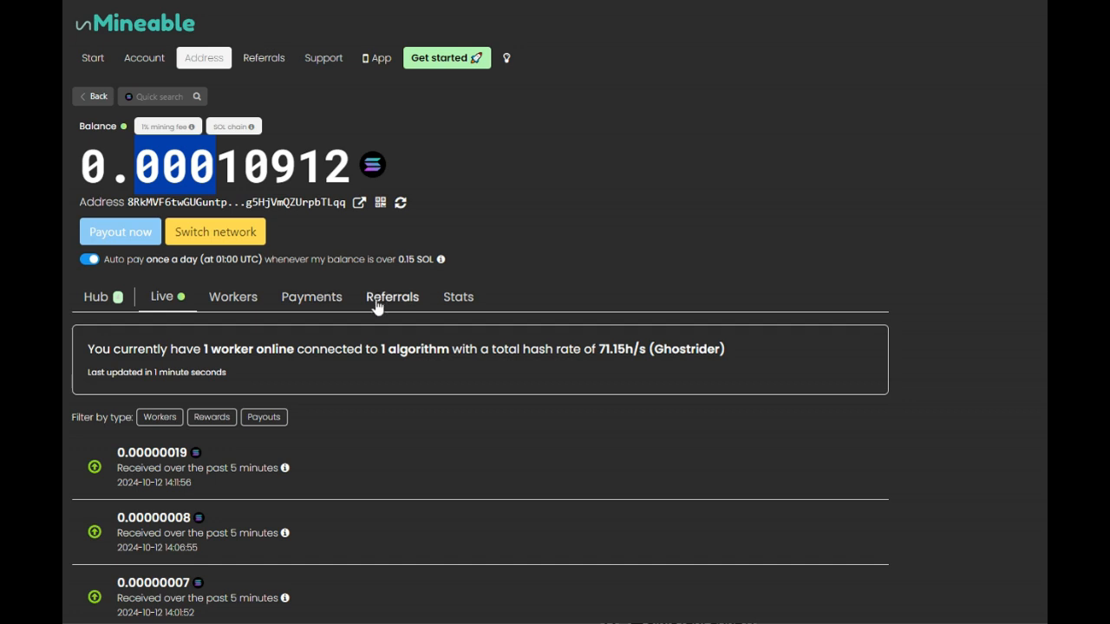
mouse_move(392, 296)
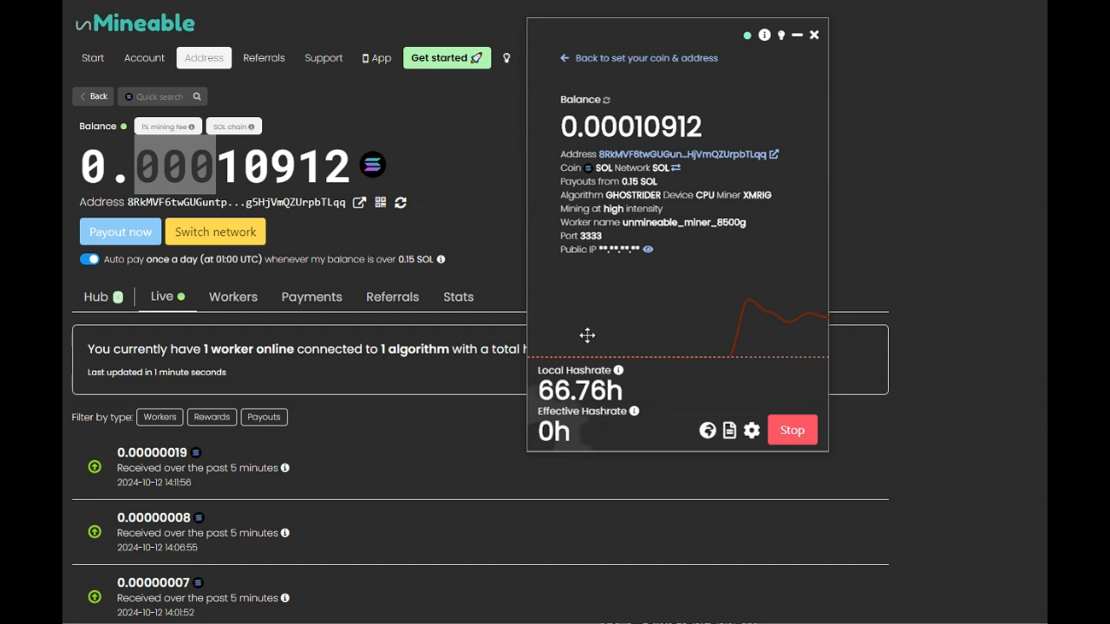
mouse_move(633, 415)
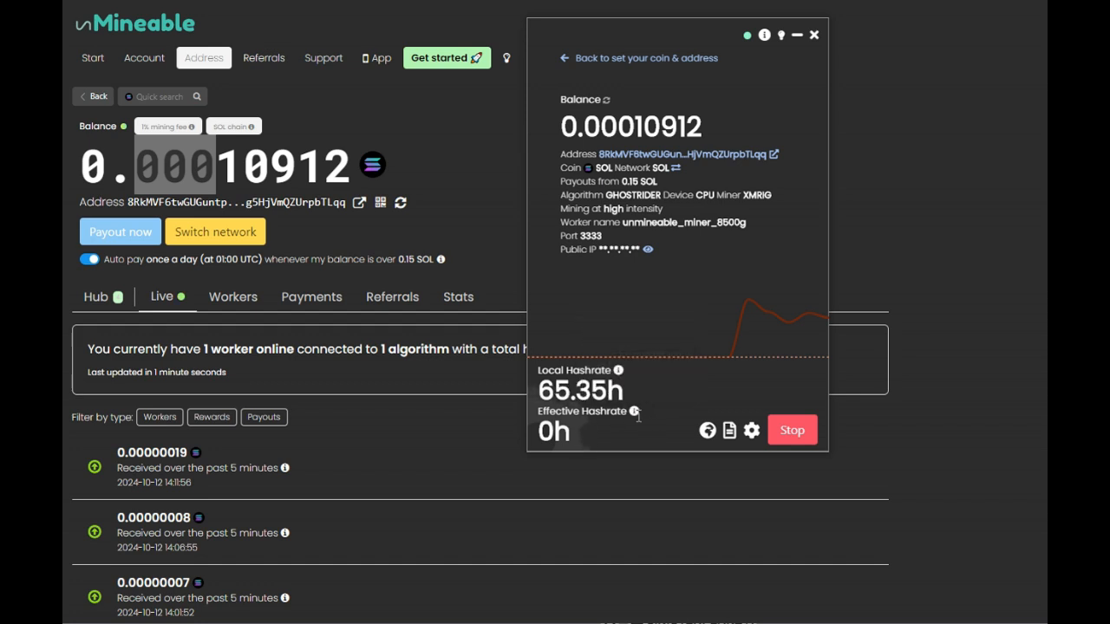
mouse_move(635, 411)
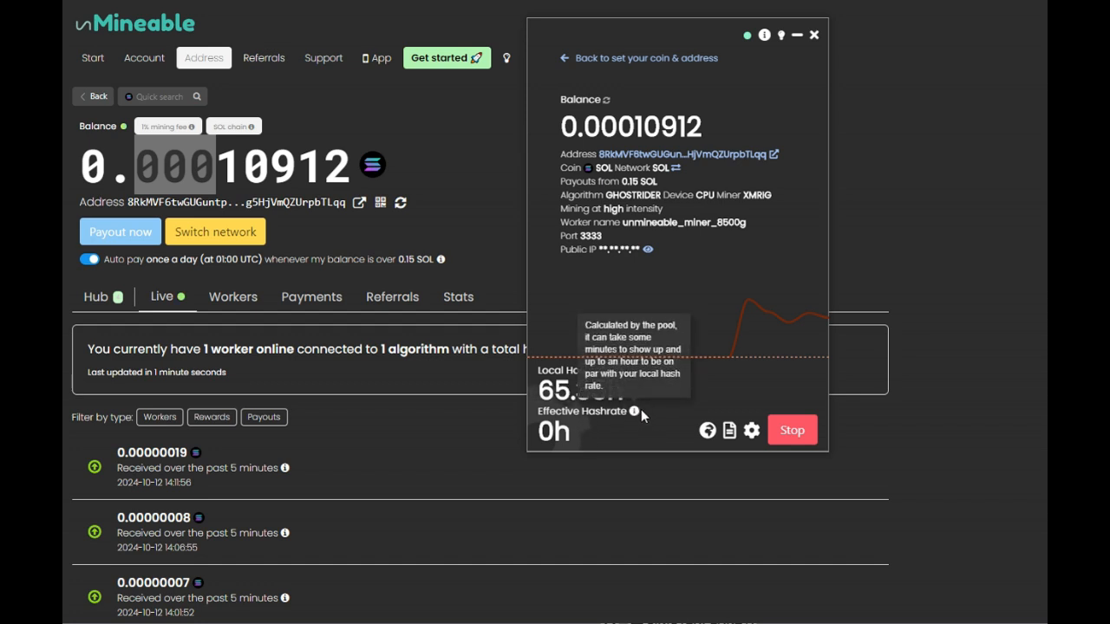
mouse_move(620, 460)
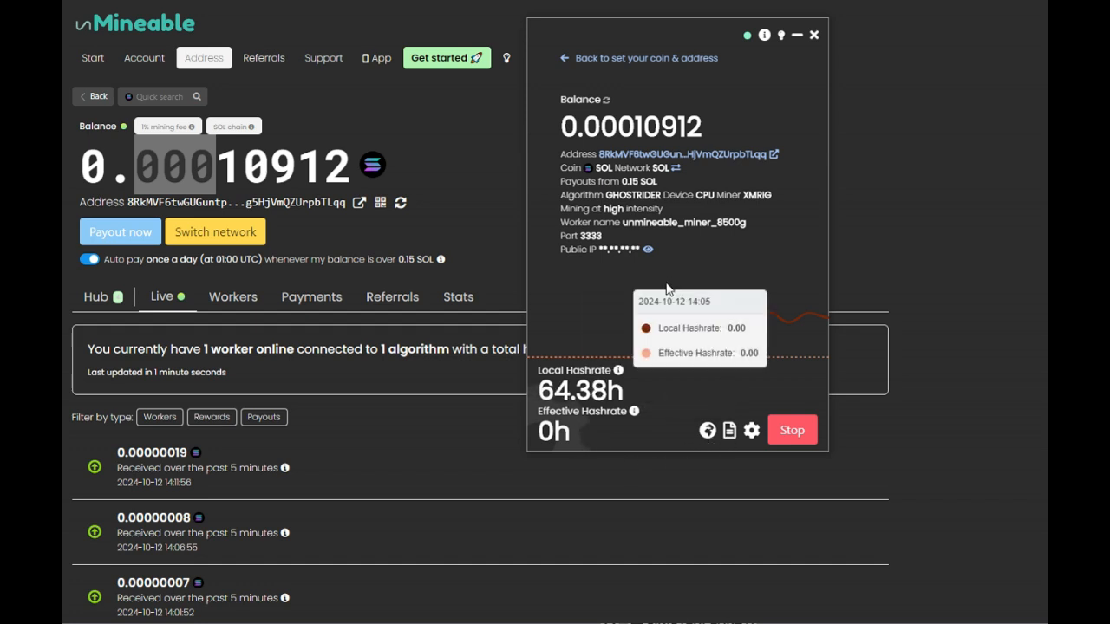
mouse_move(633, 282)
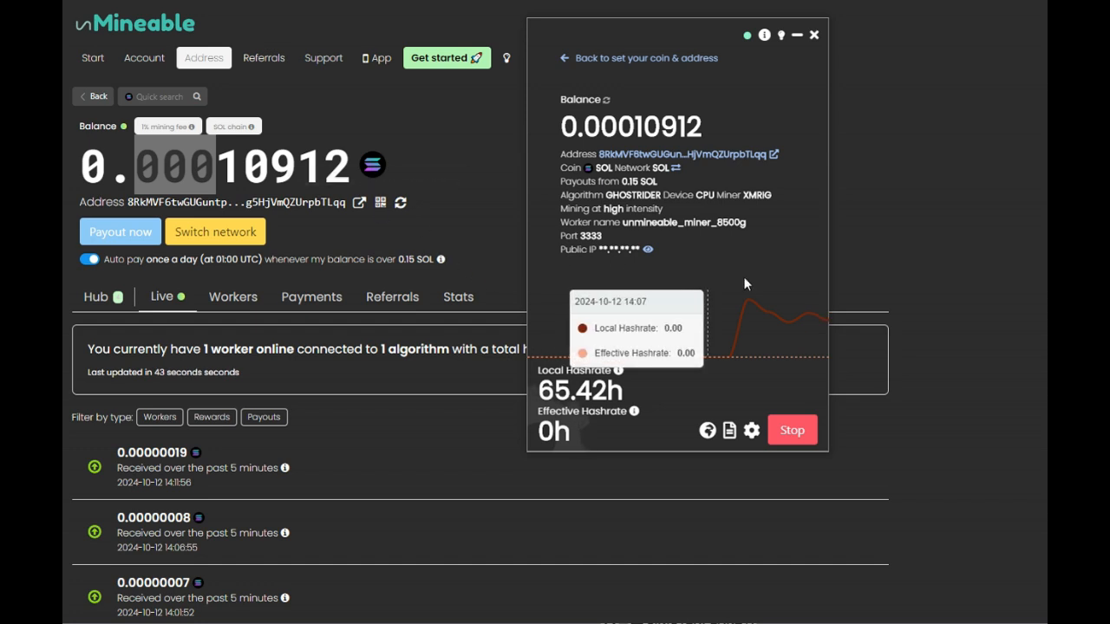
mouse_move(780, 35)
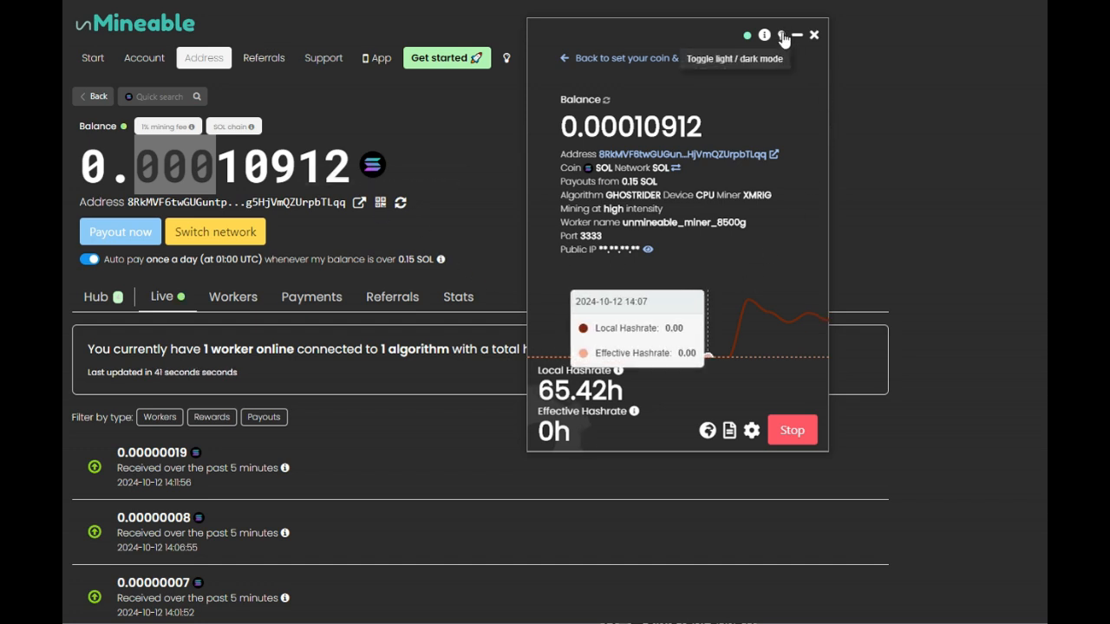
Switch the unMiner window to light mode.
click(779, 35)
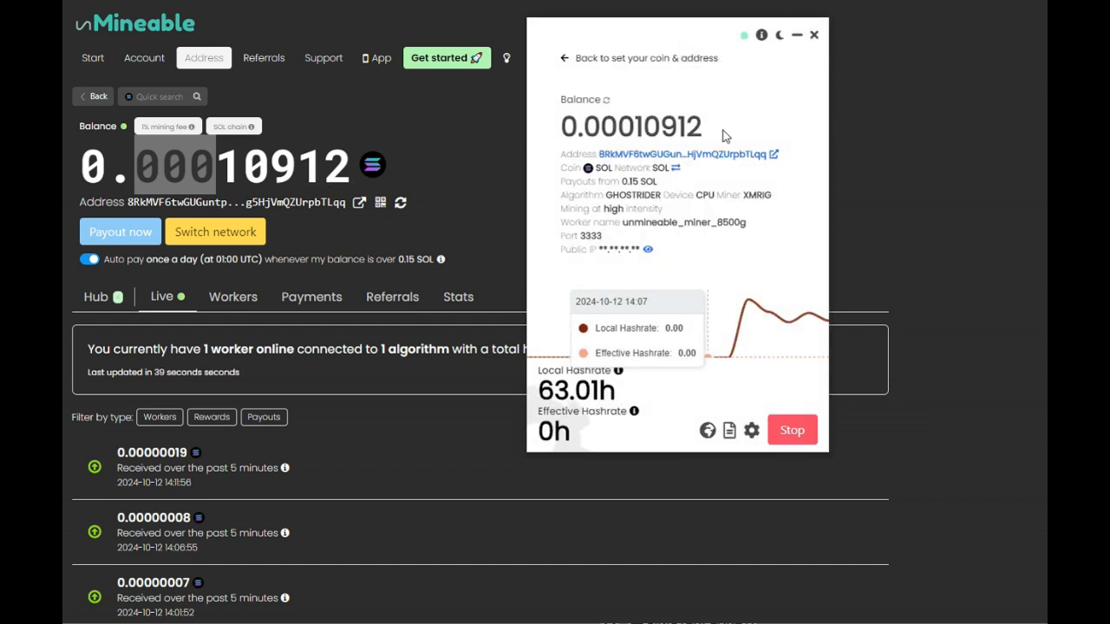